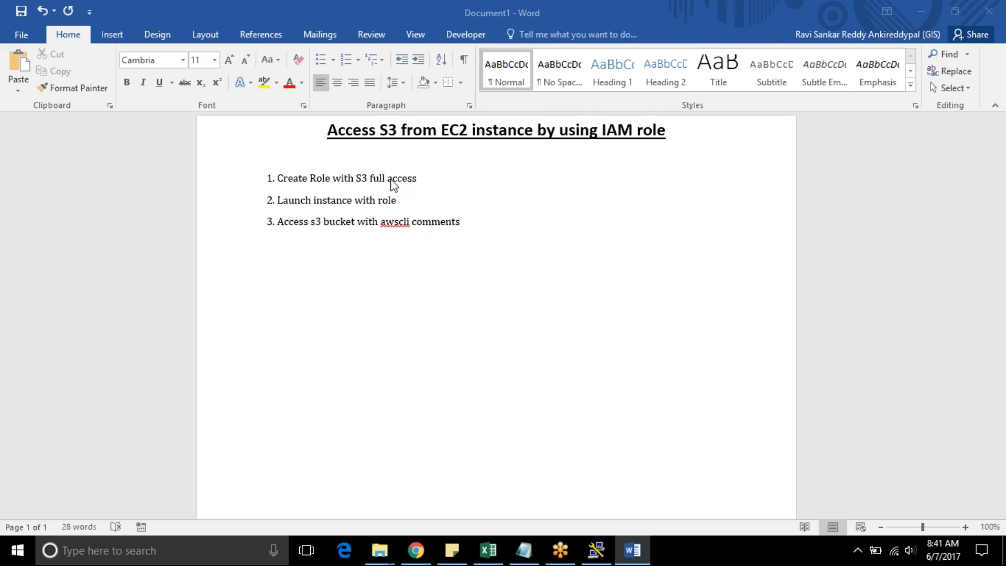
mouse_move(333, 206)
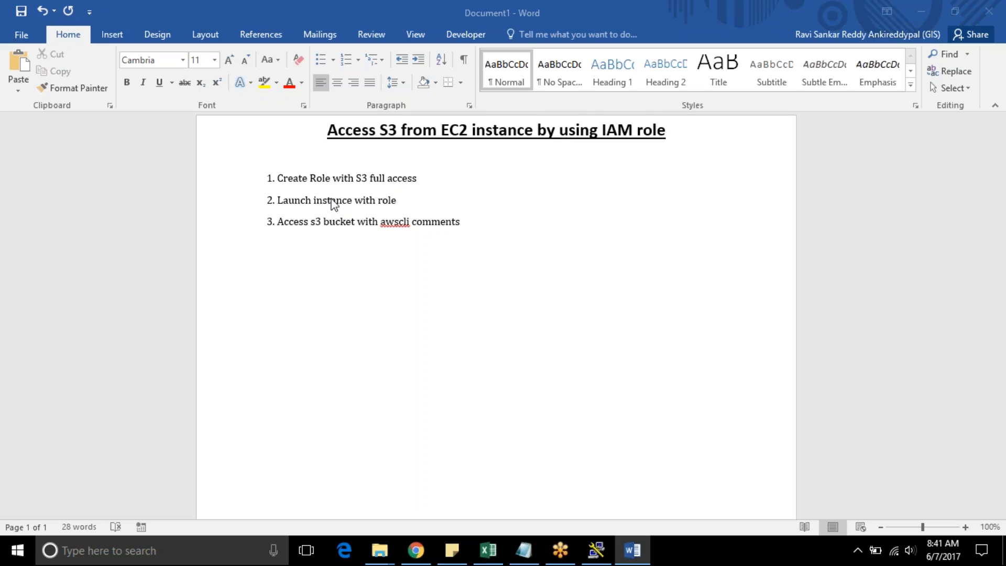
mouse_move(376, 208)
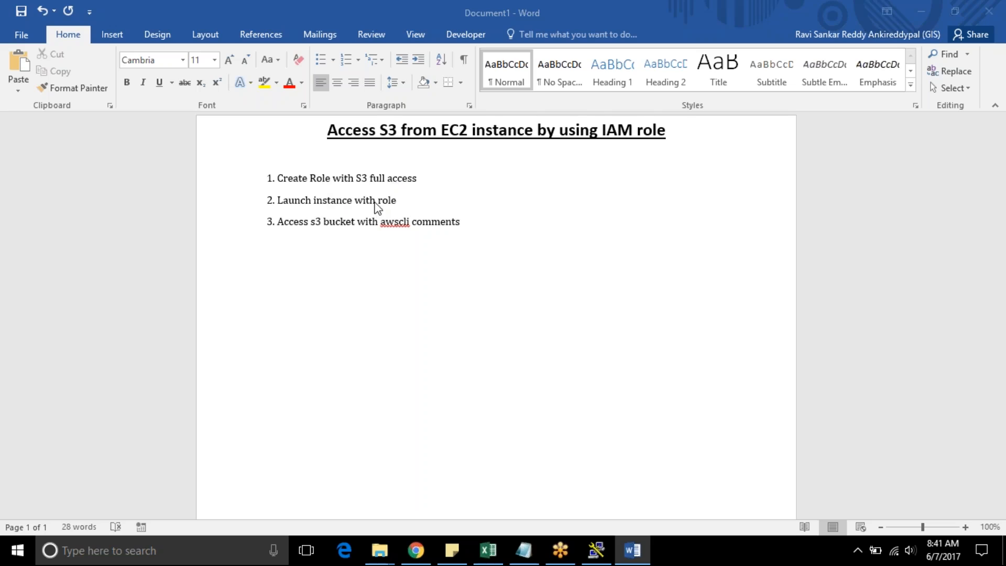
mouse_move(330, 236)
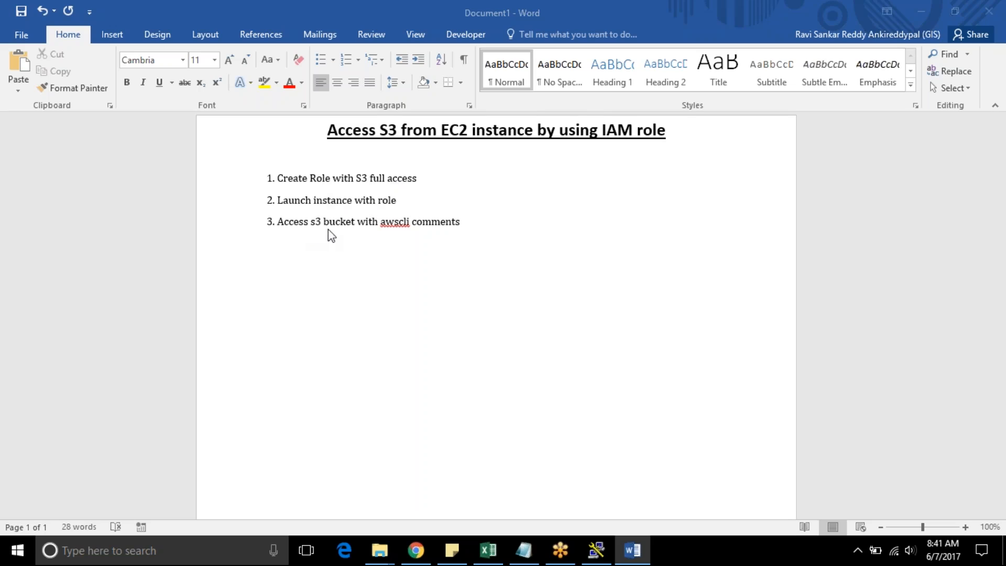
mouse_move(353, 233)
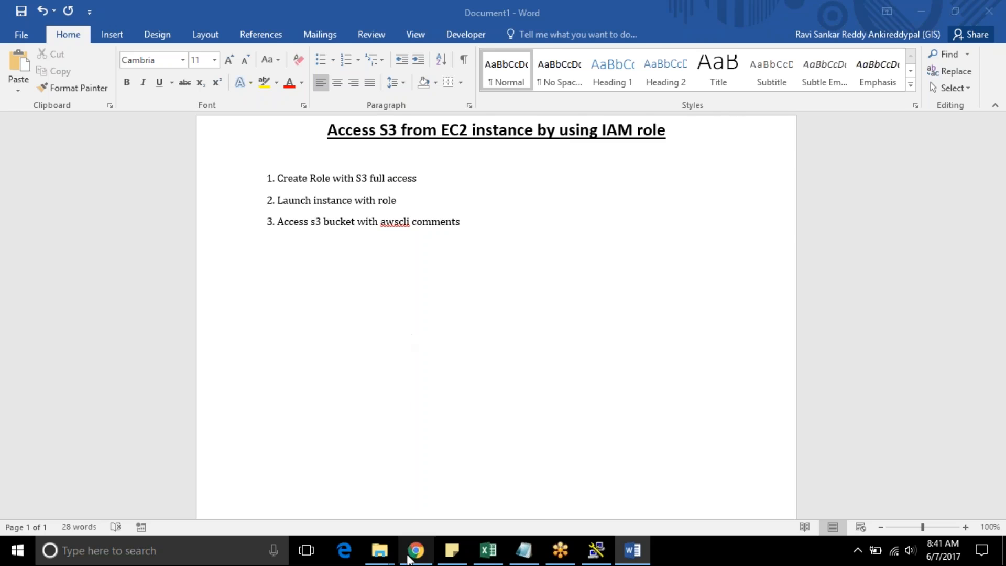
Bring the AWS console forward and go to IAM under Security, Identity & Compliance
click(415, 550)
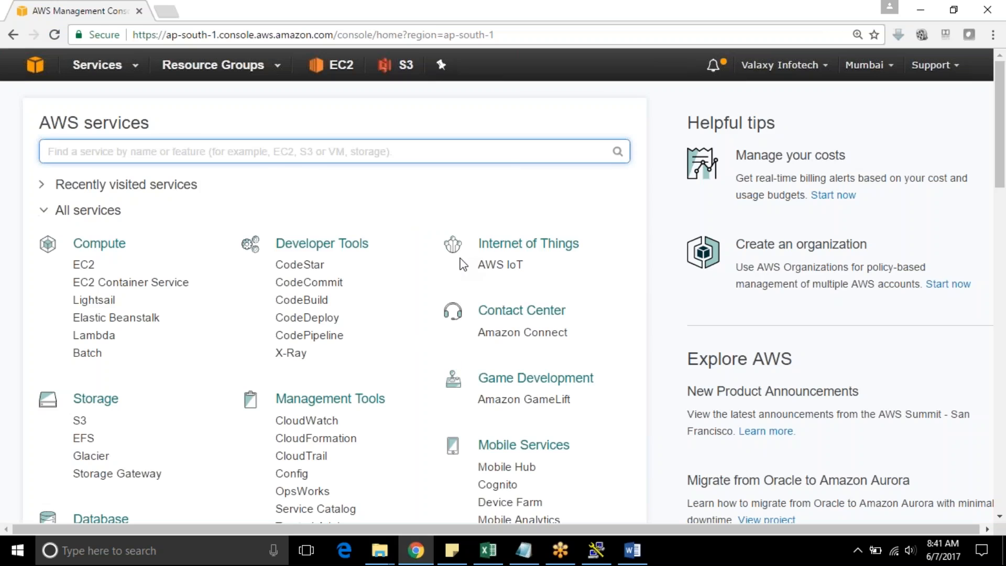
scroll(down, 3)
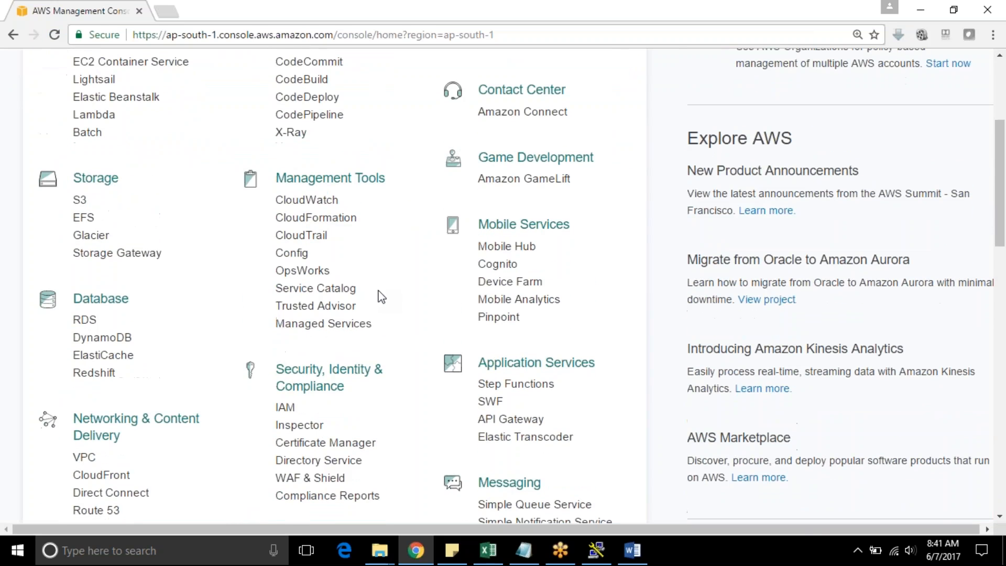
click(284, 407)
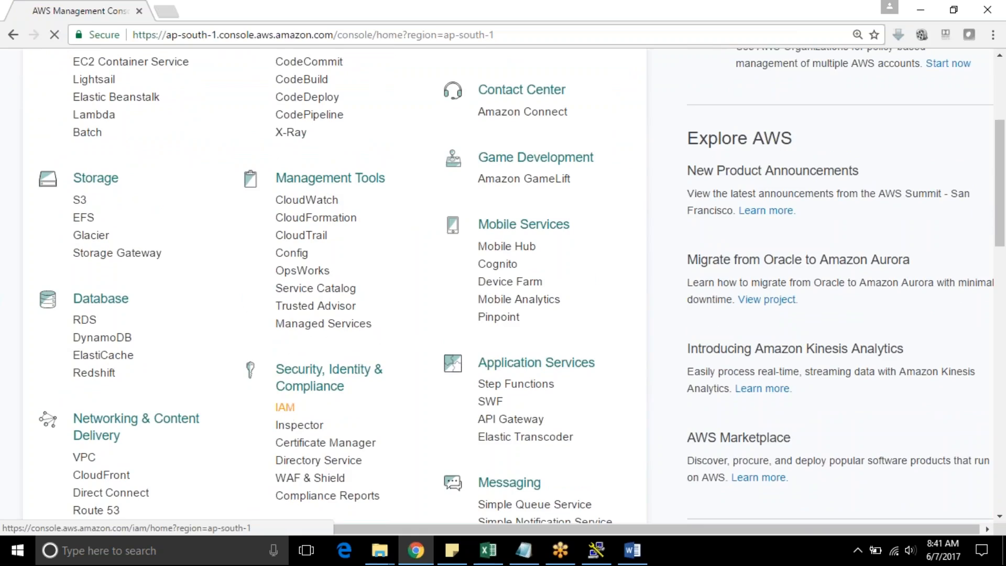
click(284, 407)
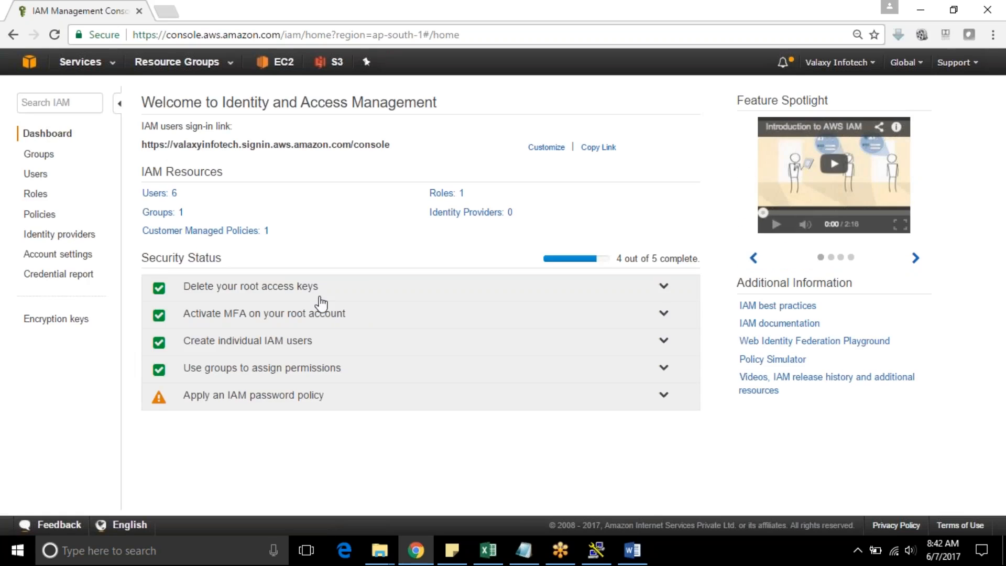
mouse_move(35, 194)
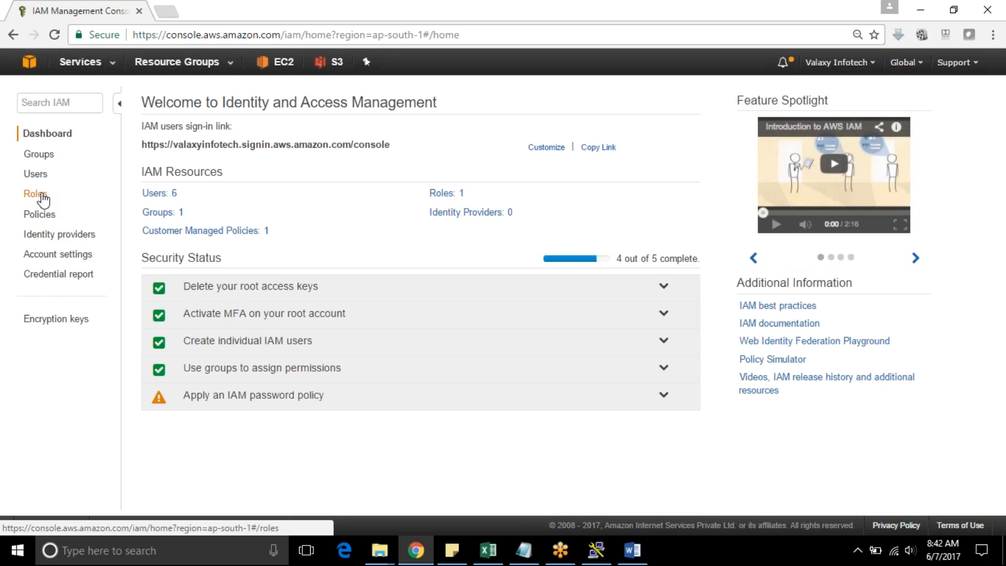
Start creating a new IAM role for the Amazon EC2 service
click(35, 193)
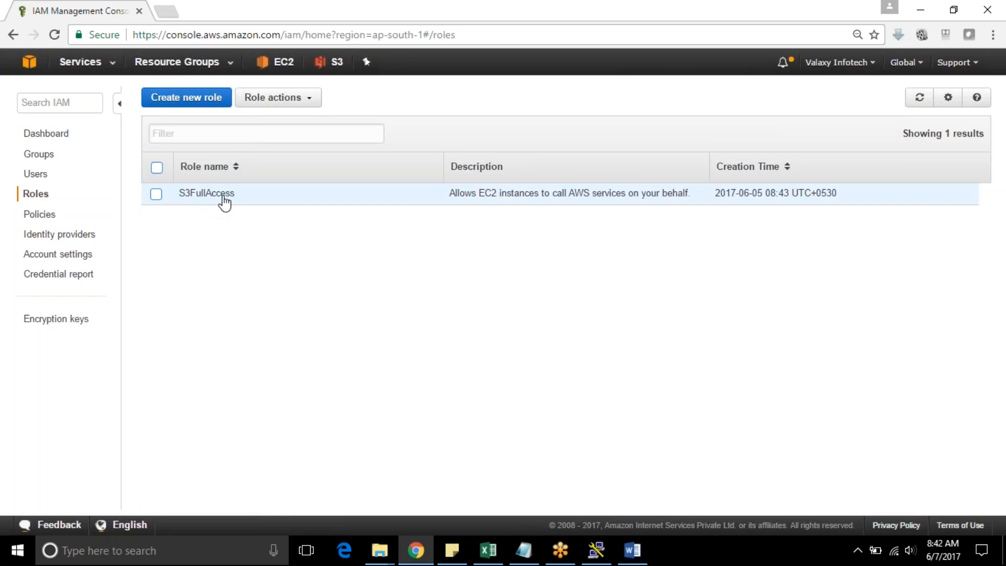
click(186, 97)
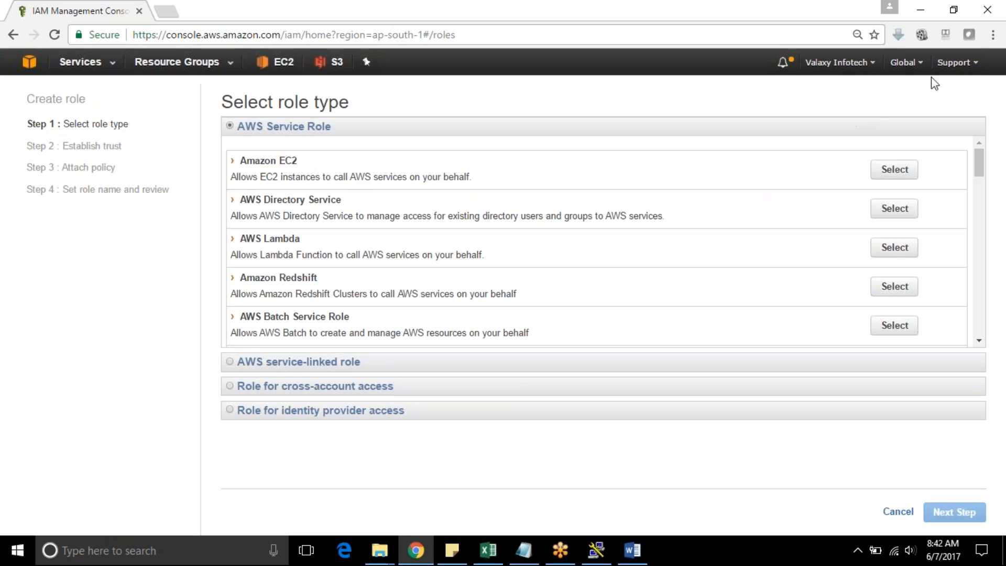
mouse_move(284, 174)
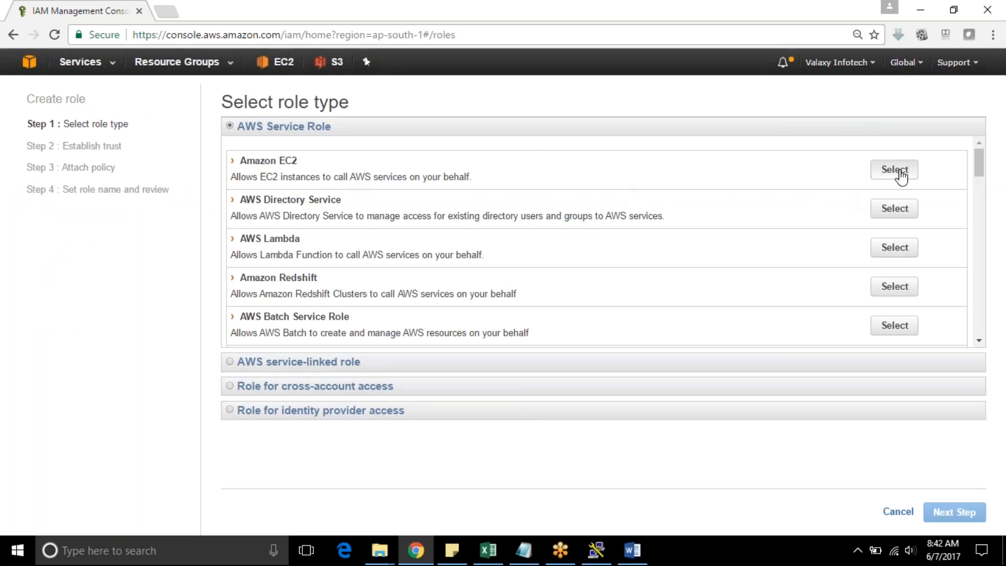
click(893, 169)
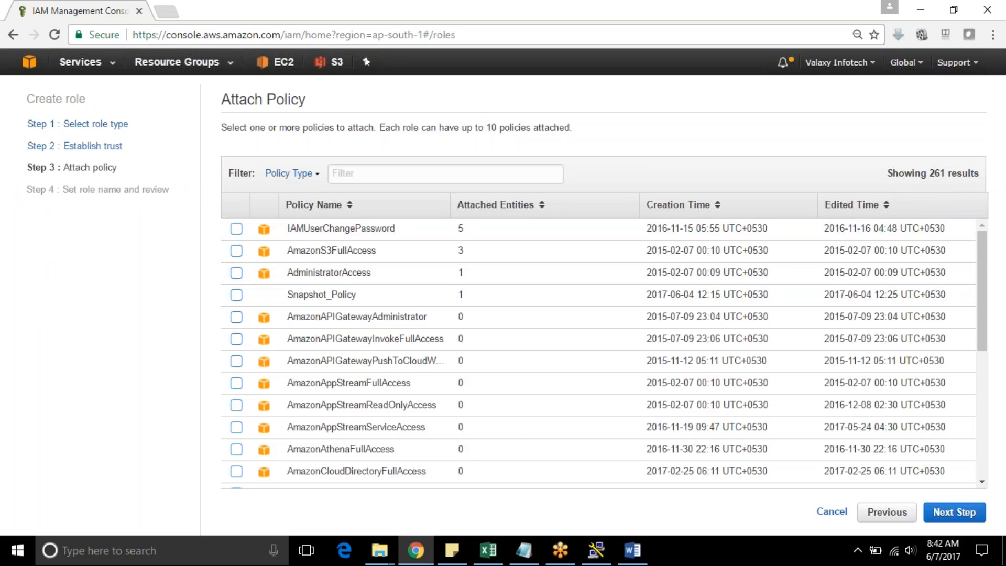
Filter policies by 's3' and select AmazonS3FullAccess for the role
click(444, 172)
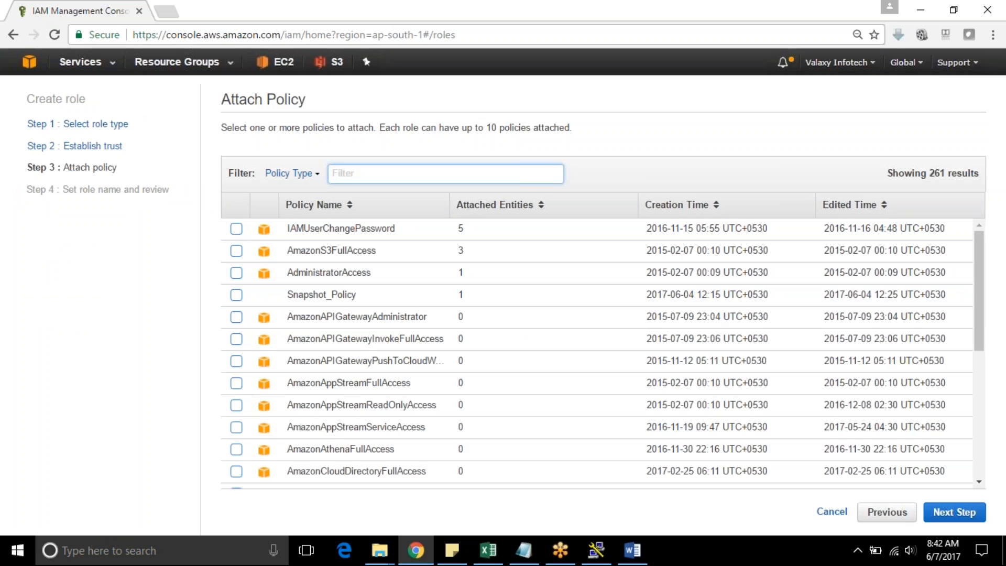
text(s)
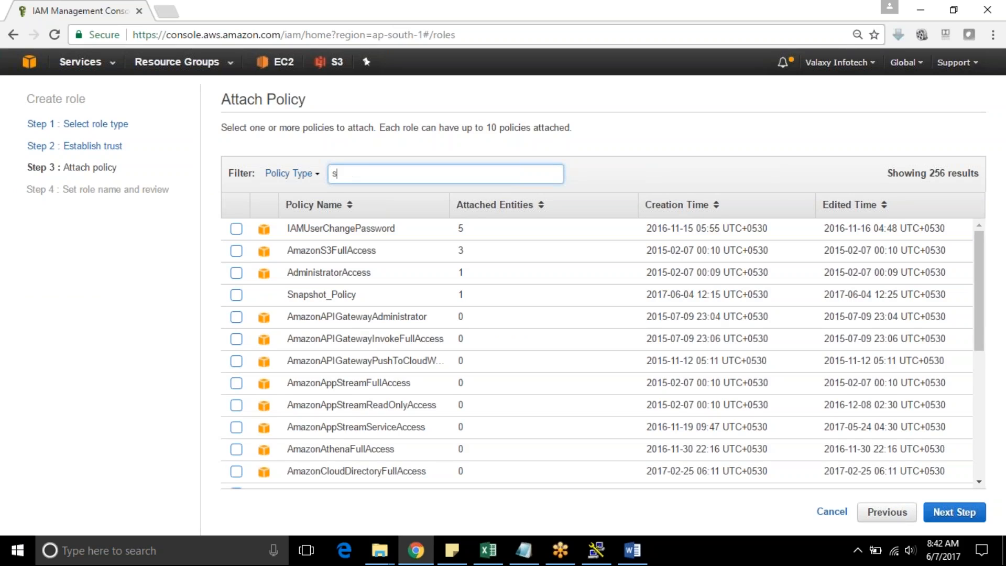
text(3)
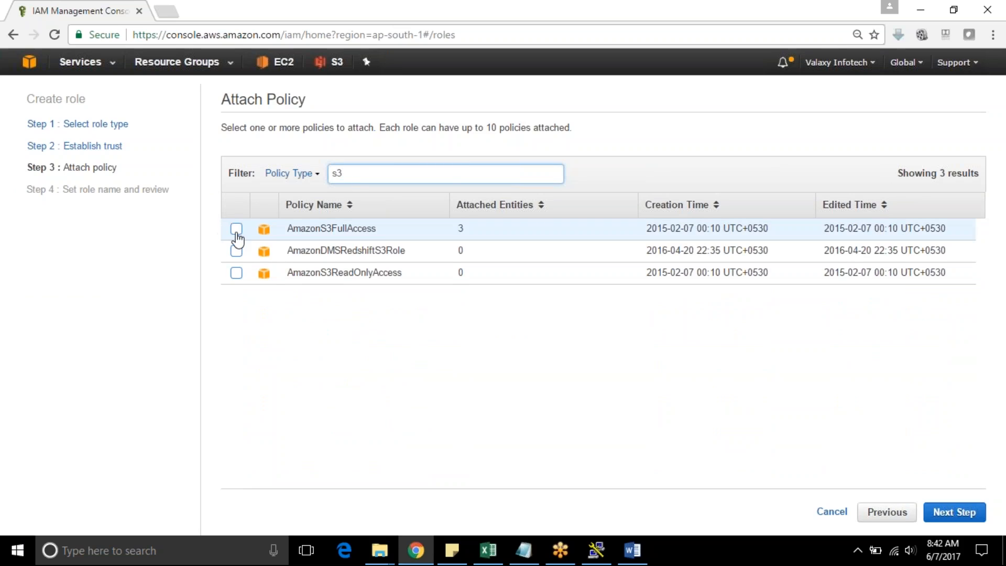
click(236, 228)
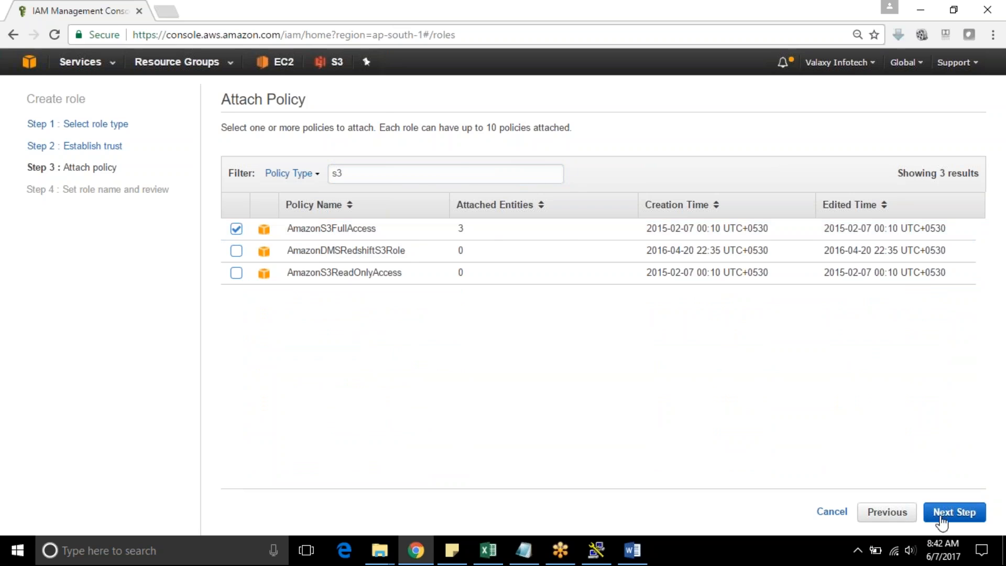
Name the role S3Full_Access and create it
click(954, 512)
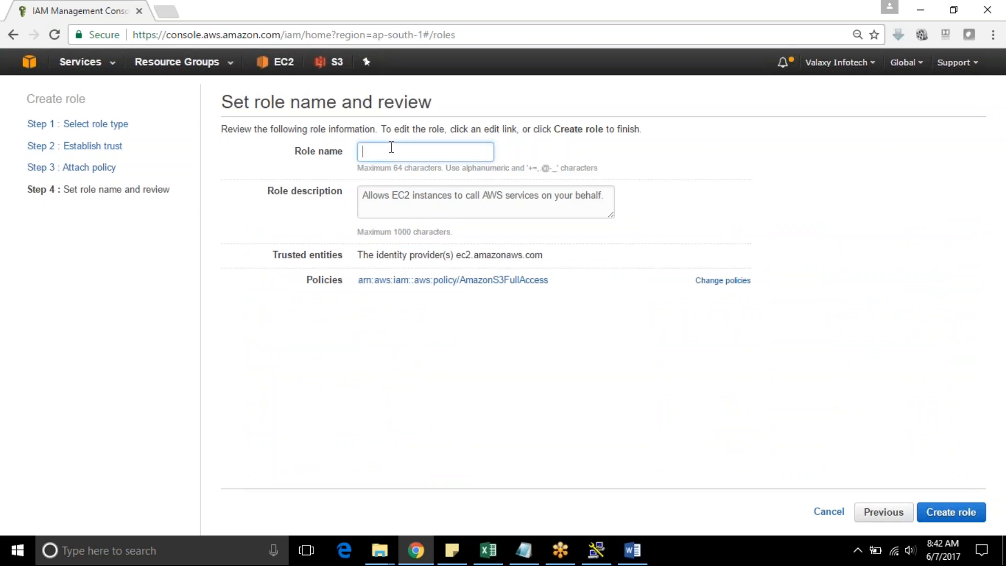
text(S)
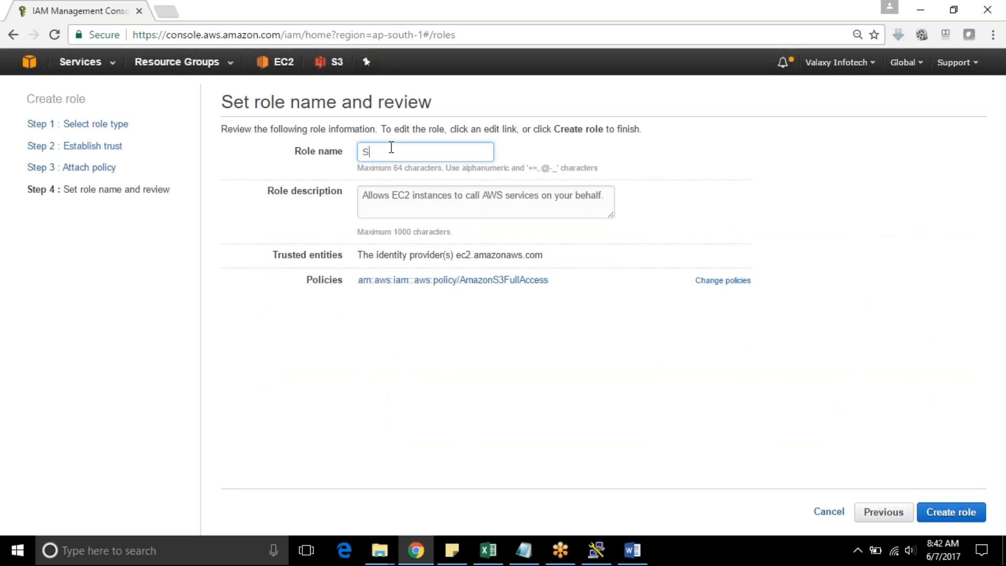
text(3Full)
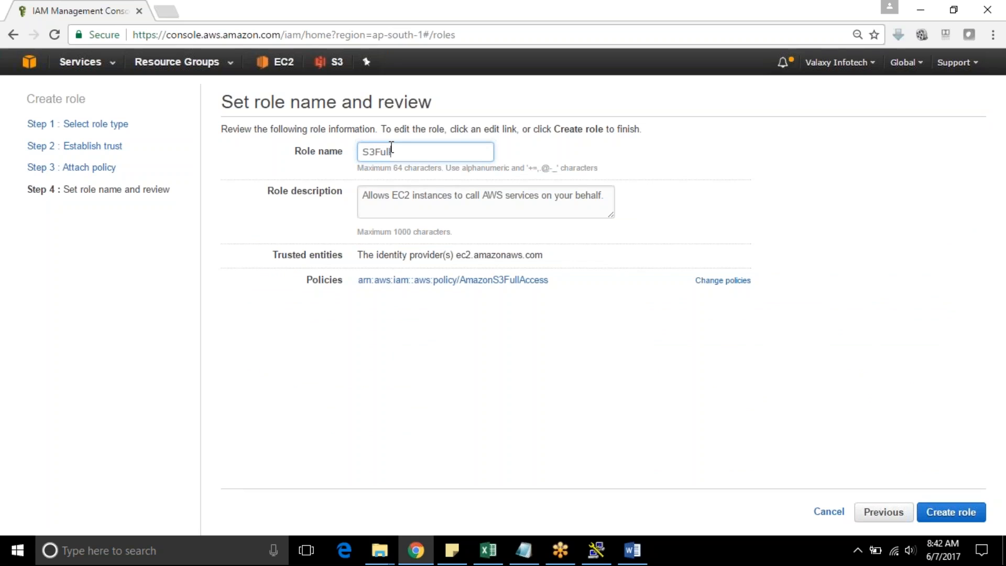
text(_Ac)
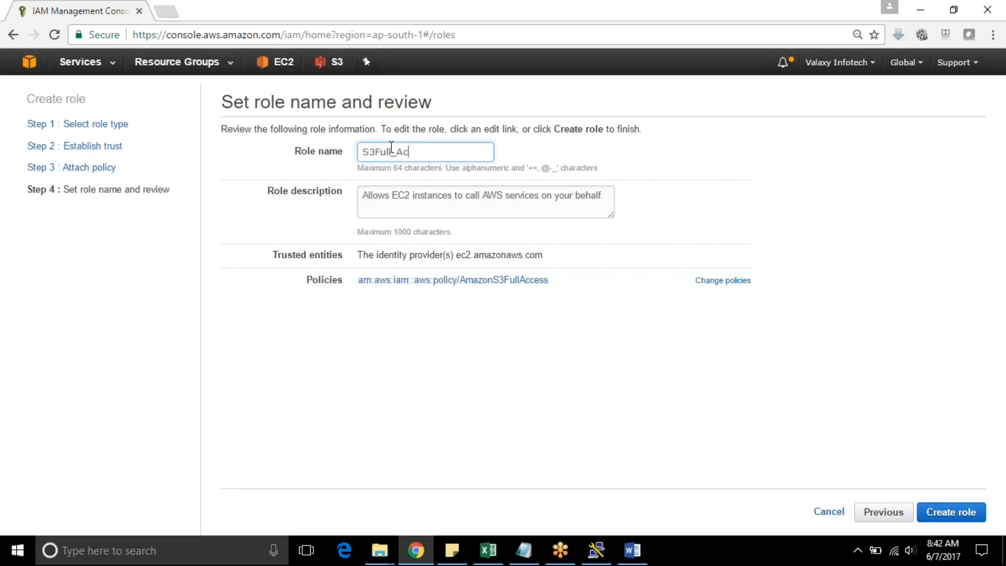
text(cess)
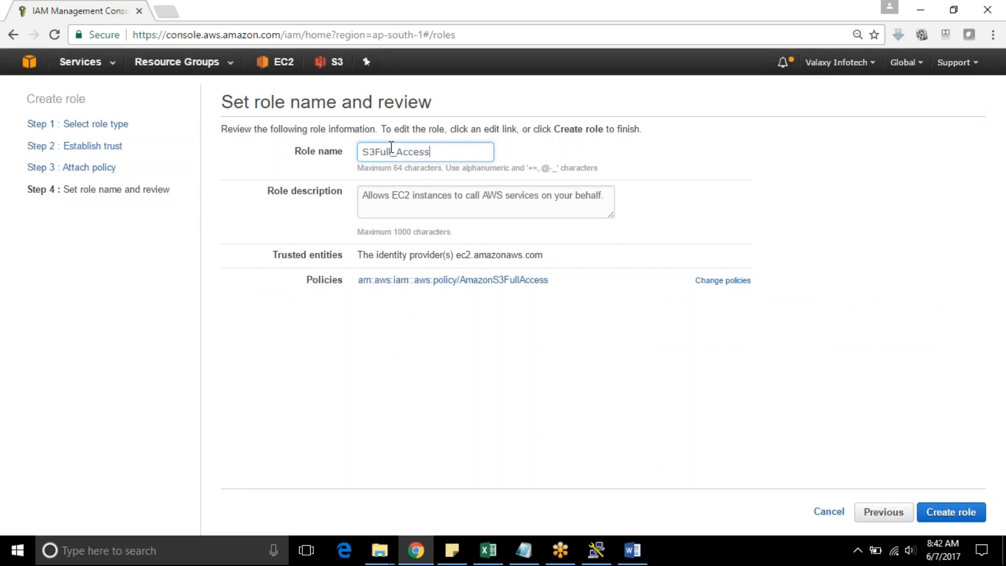
mouse_move(438, 245)
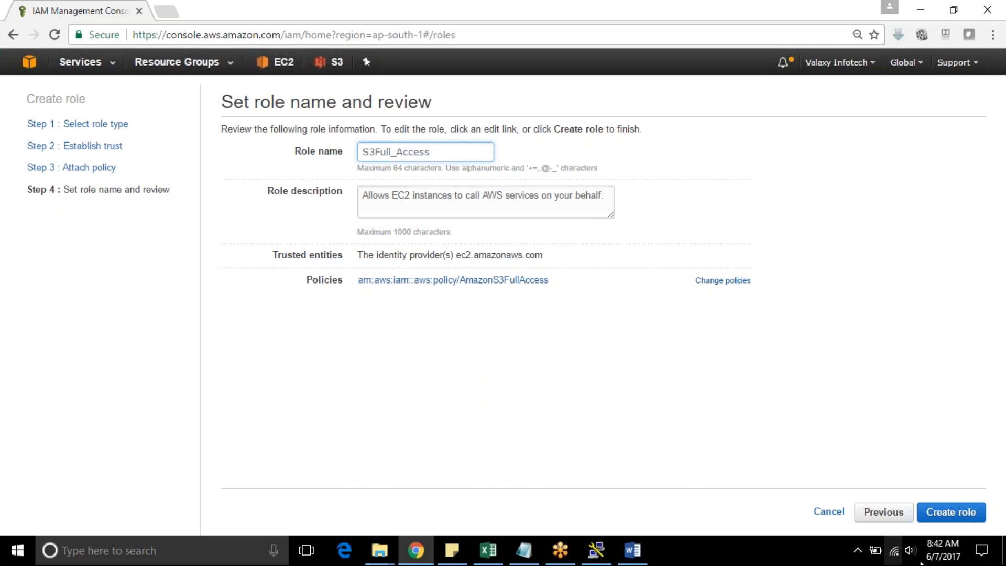
click(950, 511)
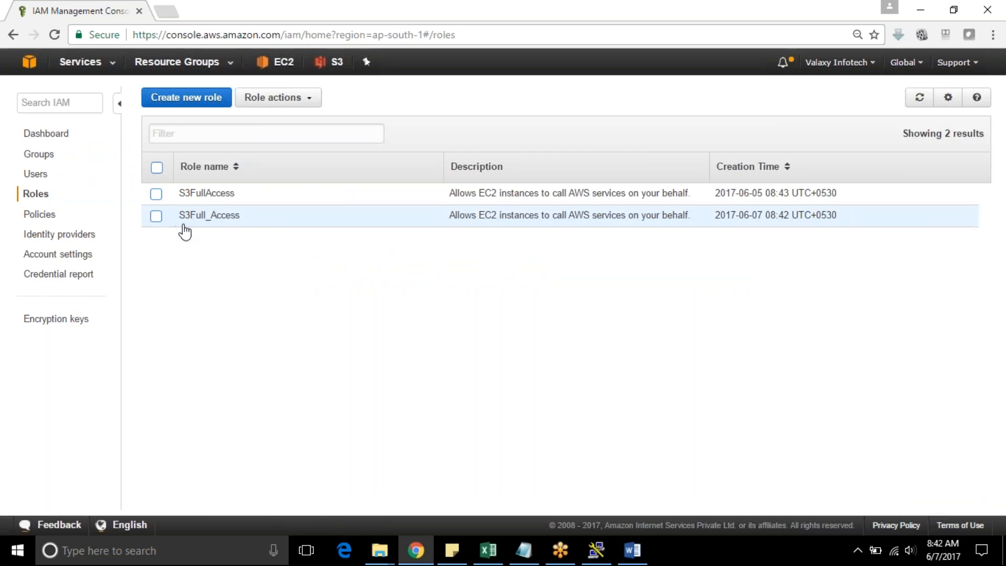
mouse_move(222, 226)
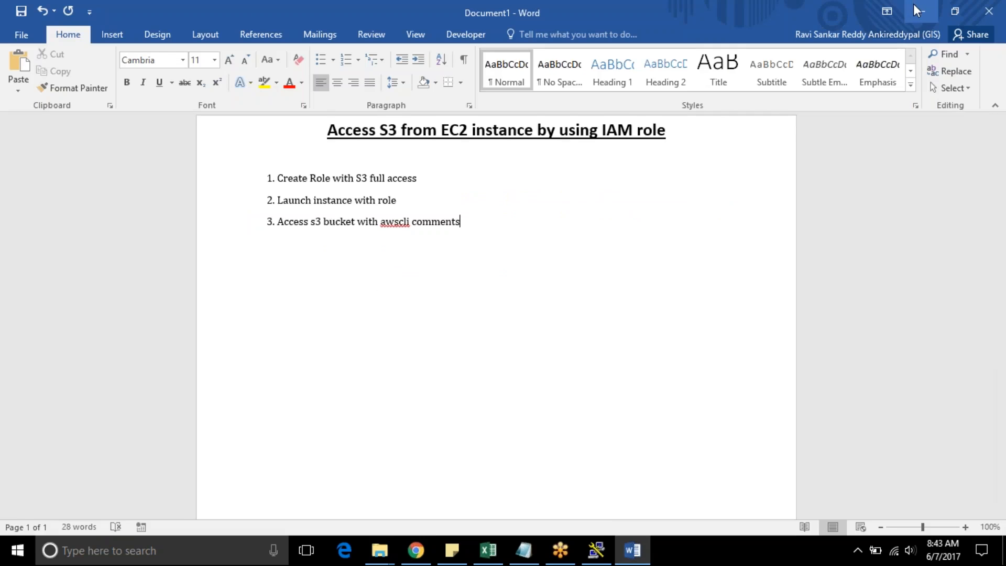
Go to the EC2 service from the Services menu and start Launch Instance
click(416, 550)
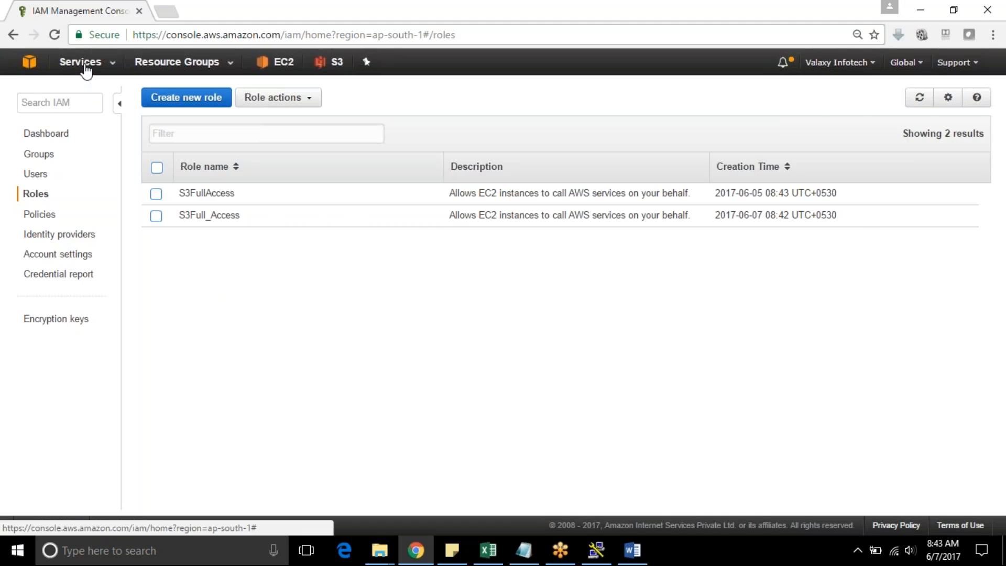
click(81, 62)
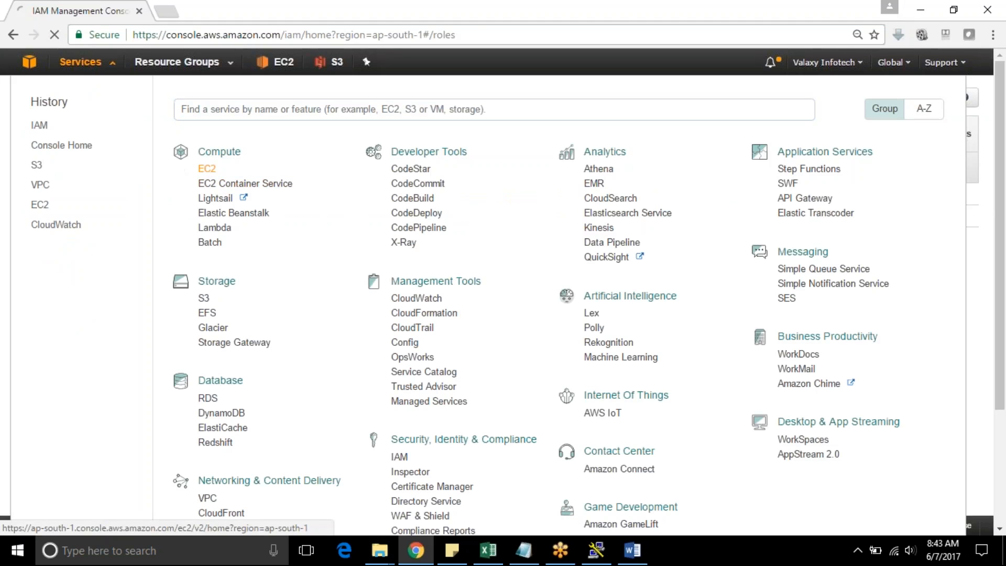
click(206, 168)
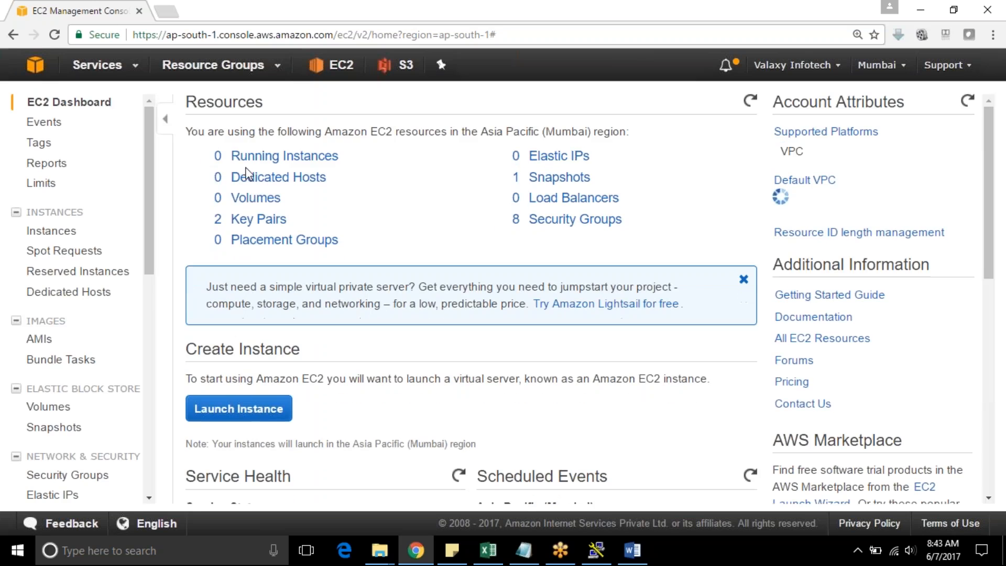
click(238, 407)
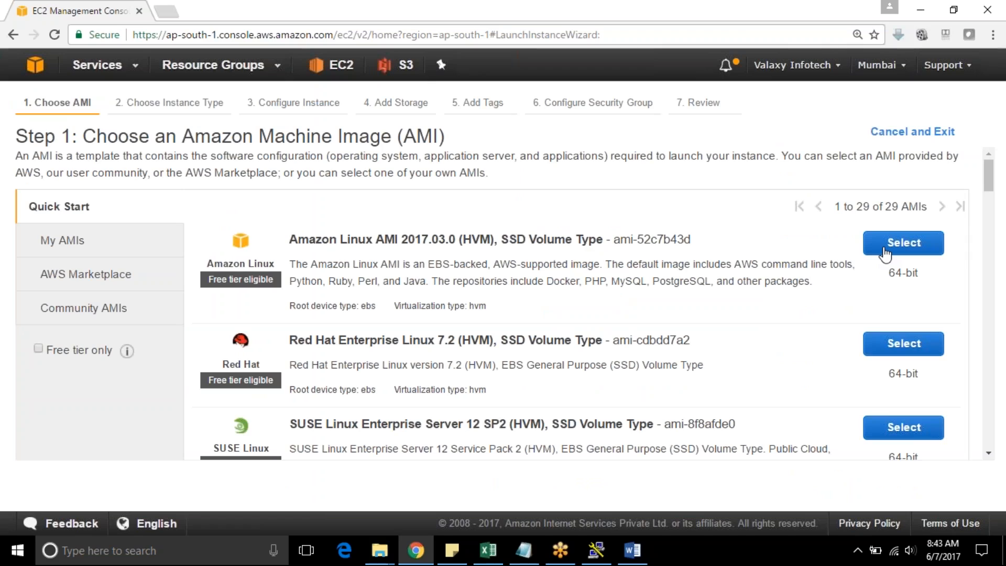
mouse_move(462, 259)
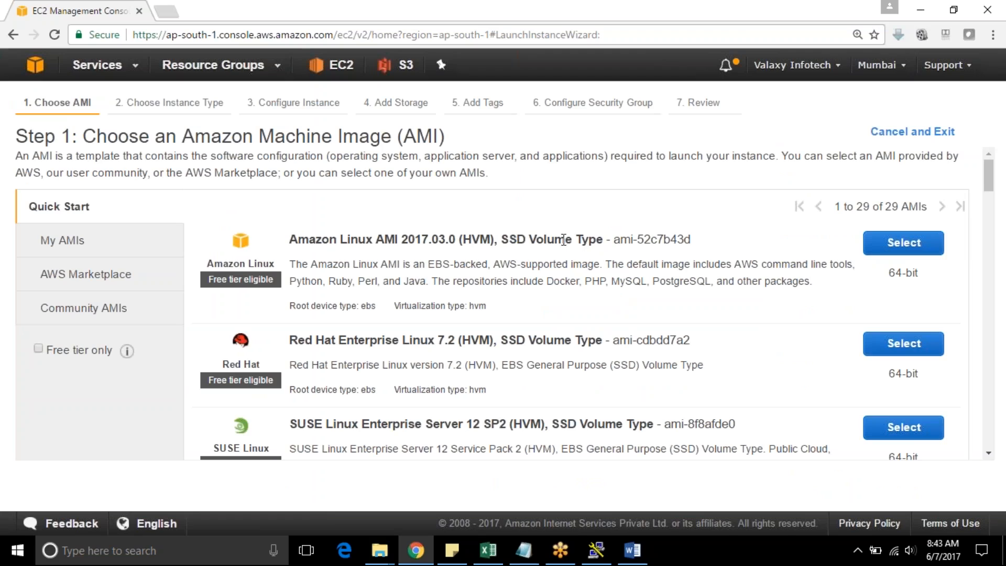
mouse_move(903, 242)
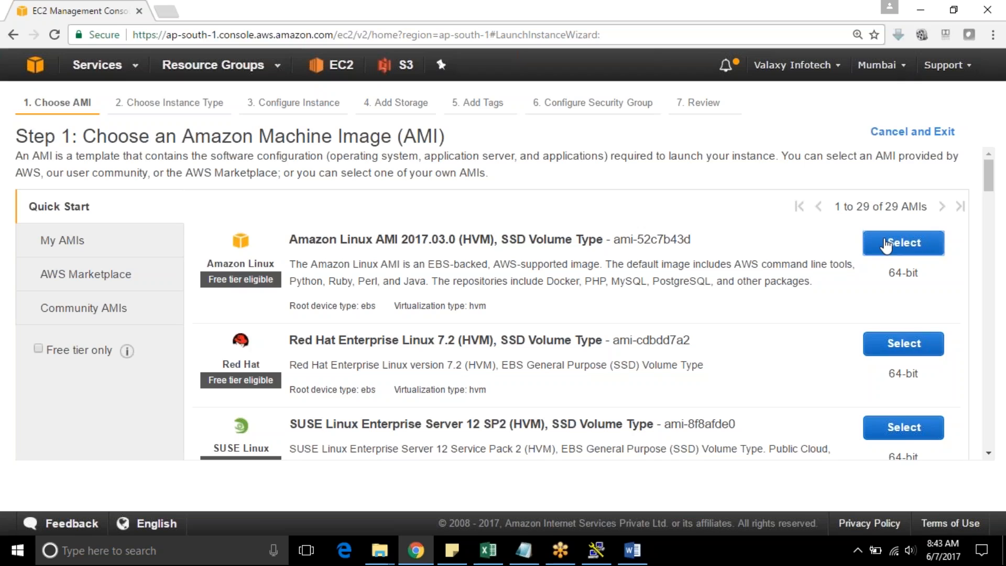
Choose Amazon Linux AMI on t2.micro, assign the S3Full_Access IAM role and continue to storage
click(903, 242)
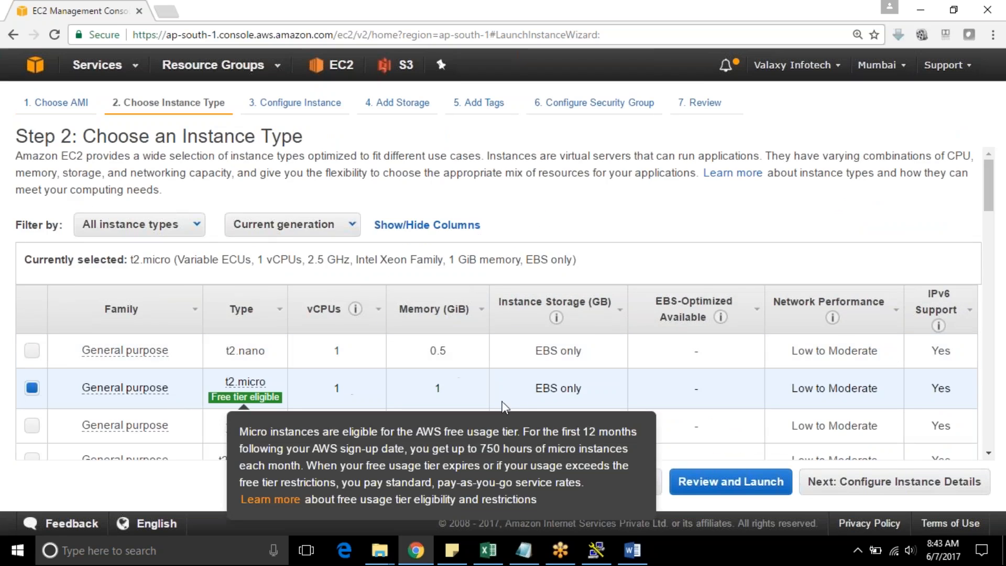
click(892, 482)
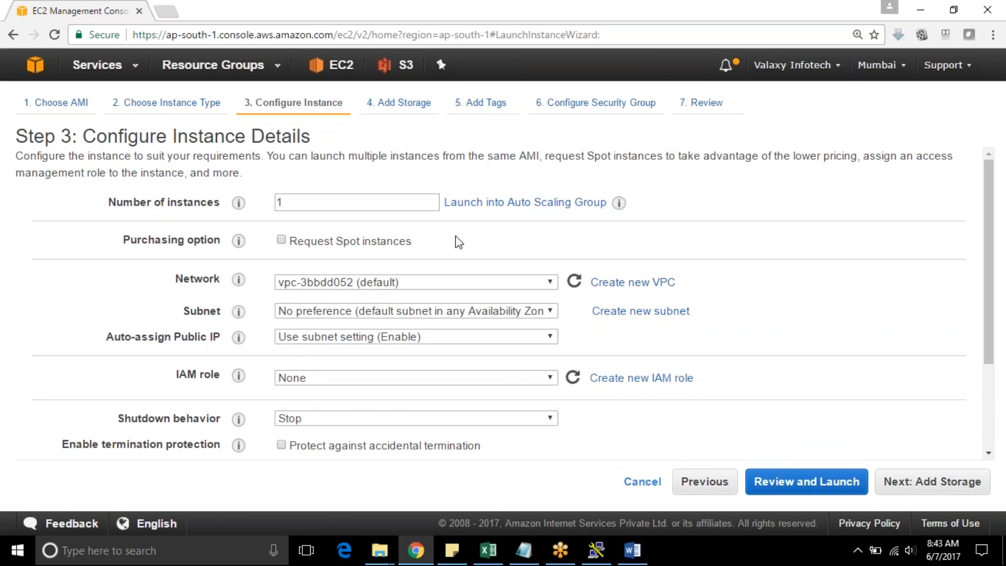
scroll(down, 3)
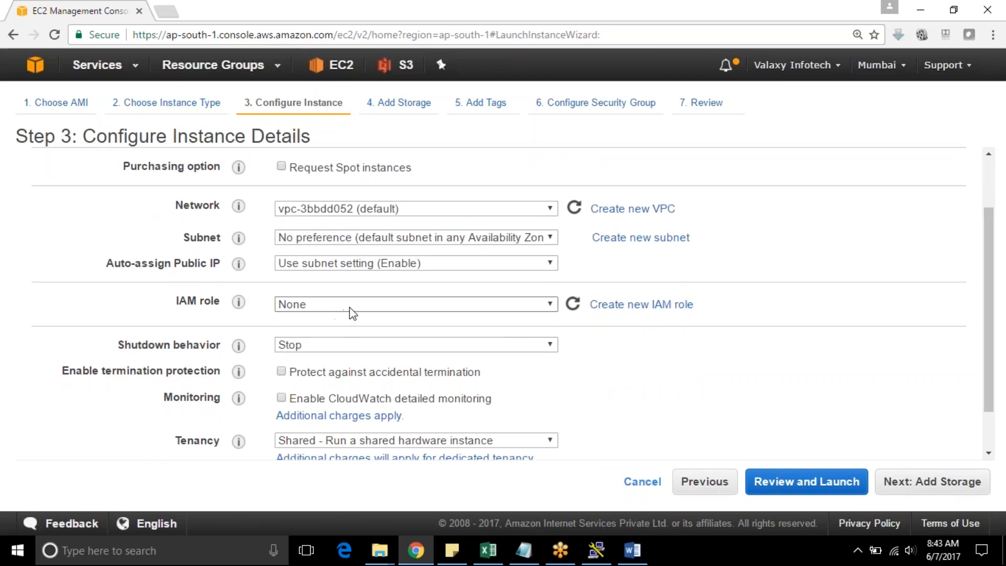
click(415, 304)
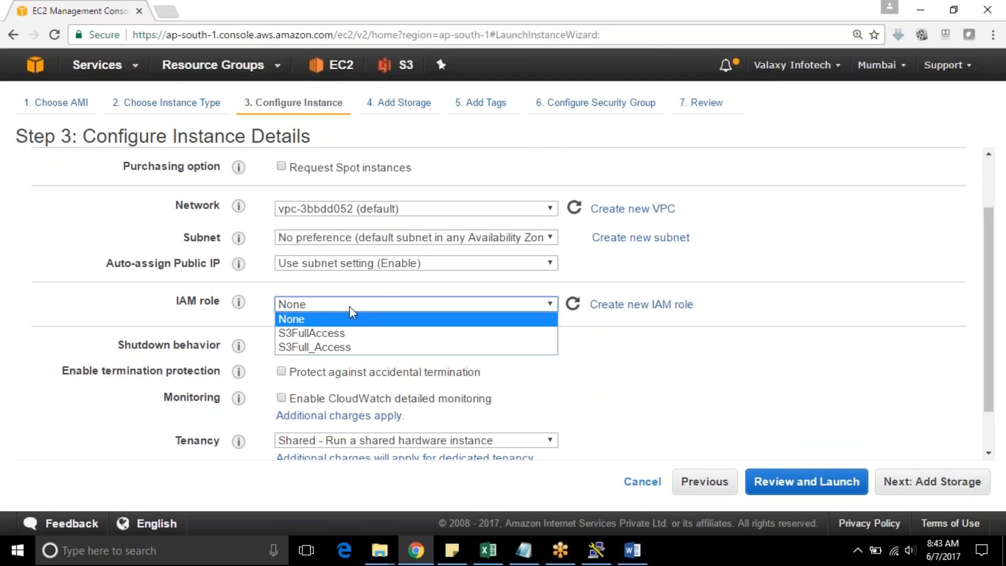
mouse_move(338, 347)
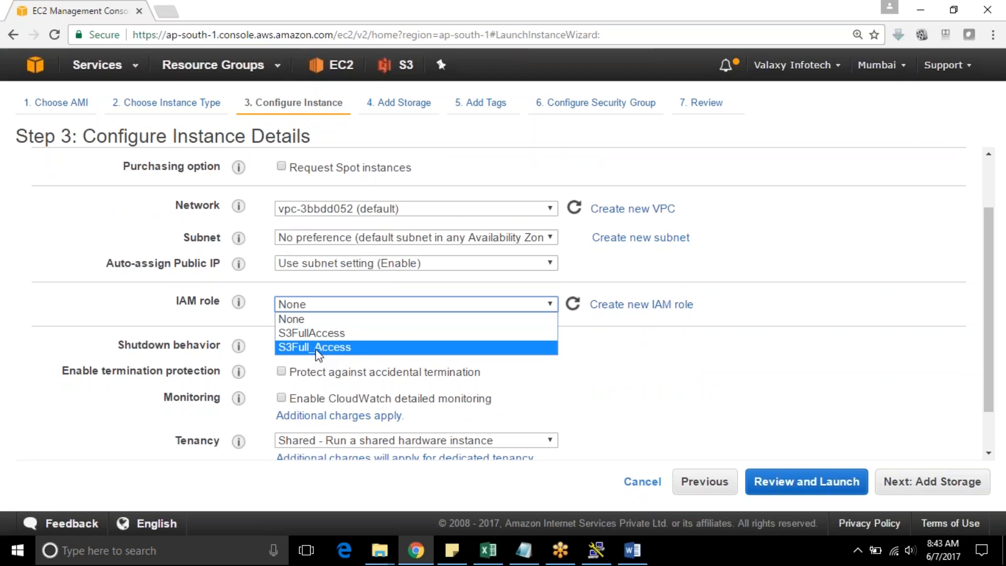
click(315, 346)
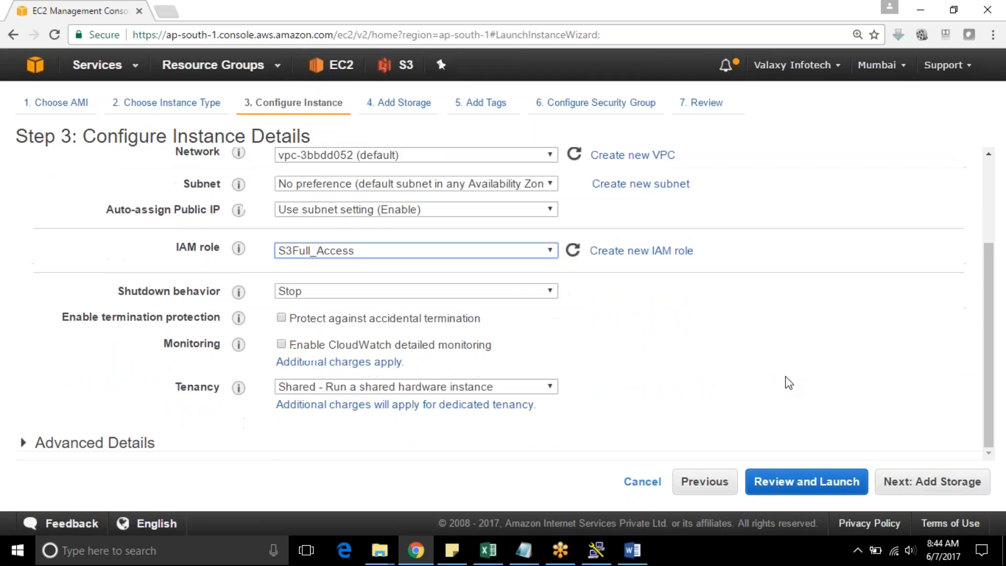
click(931, 481)
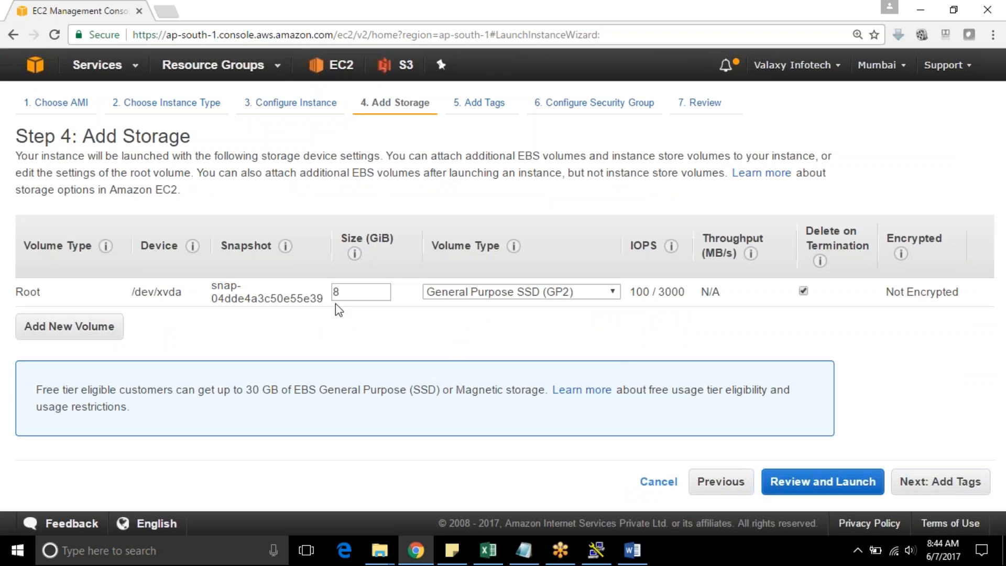
Keep default storage, add tag Name = EC2Instnace_For_Roles_Test and continue to security groups
click(939, 481)
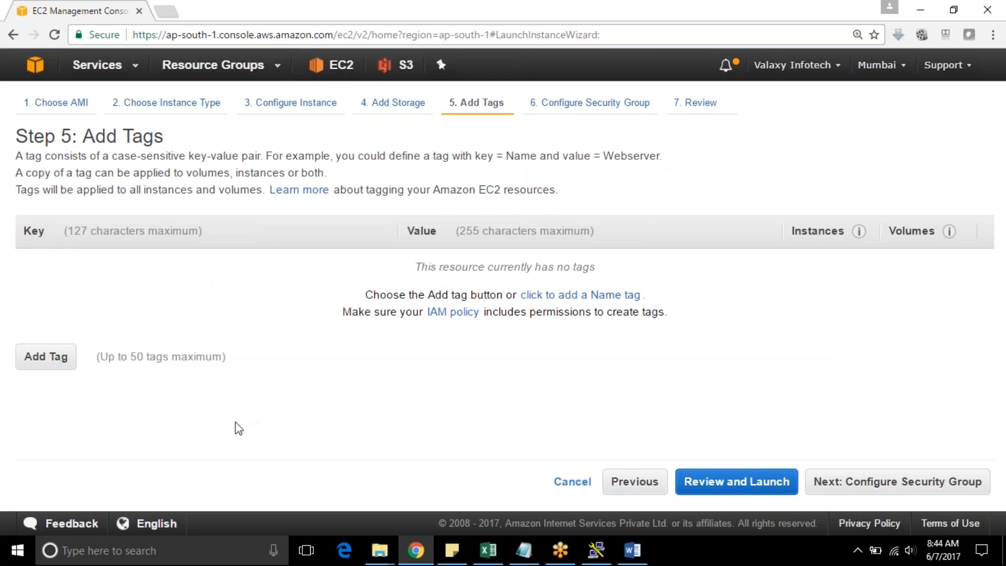
click(46, 357)
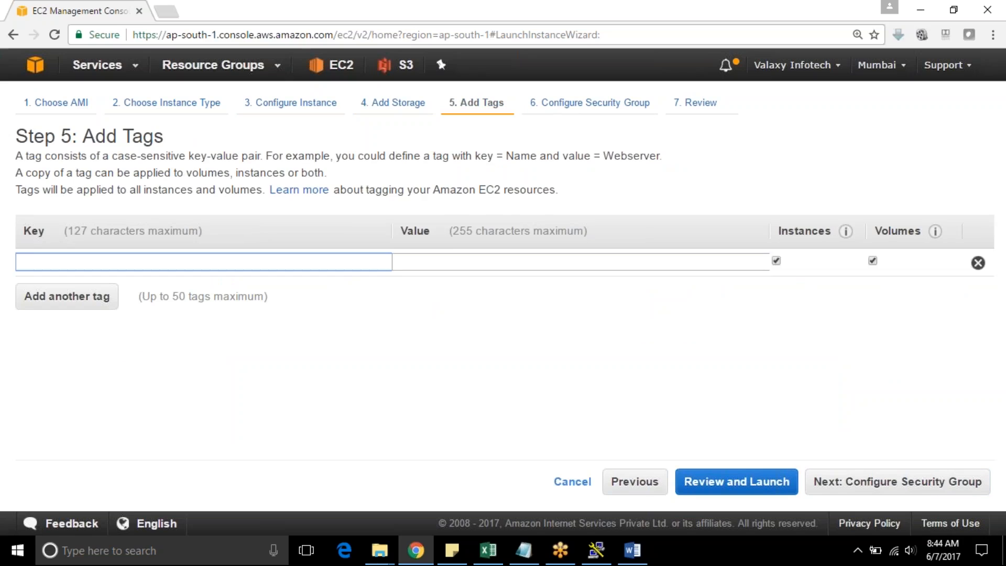
text(Name)
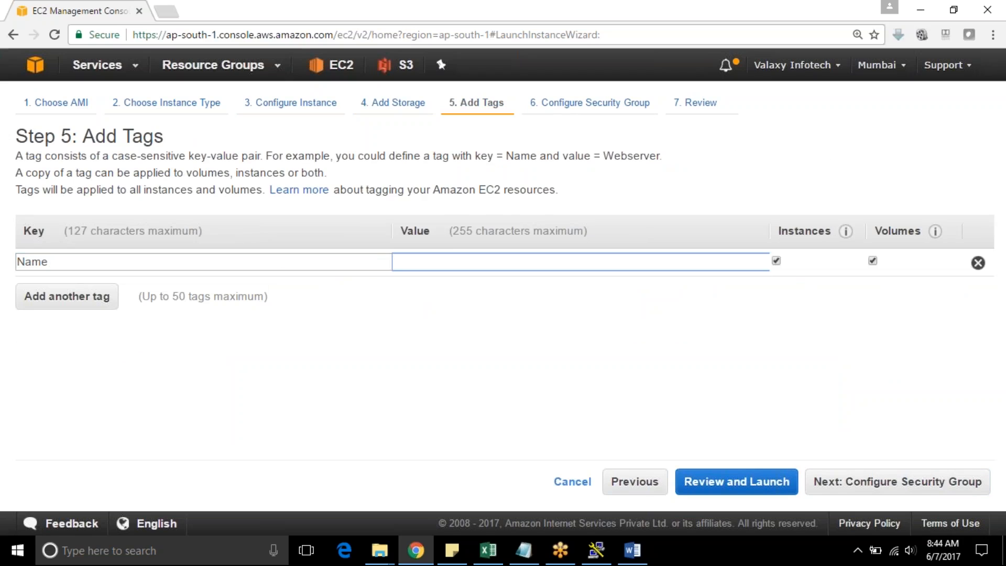
text(S3F)
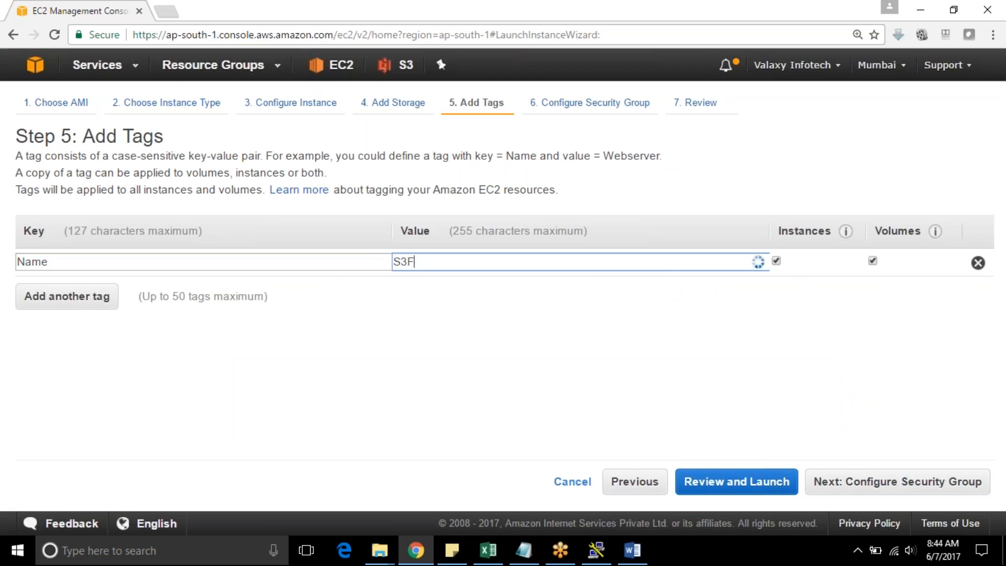
text(EC2)
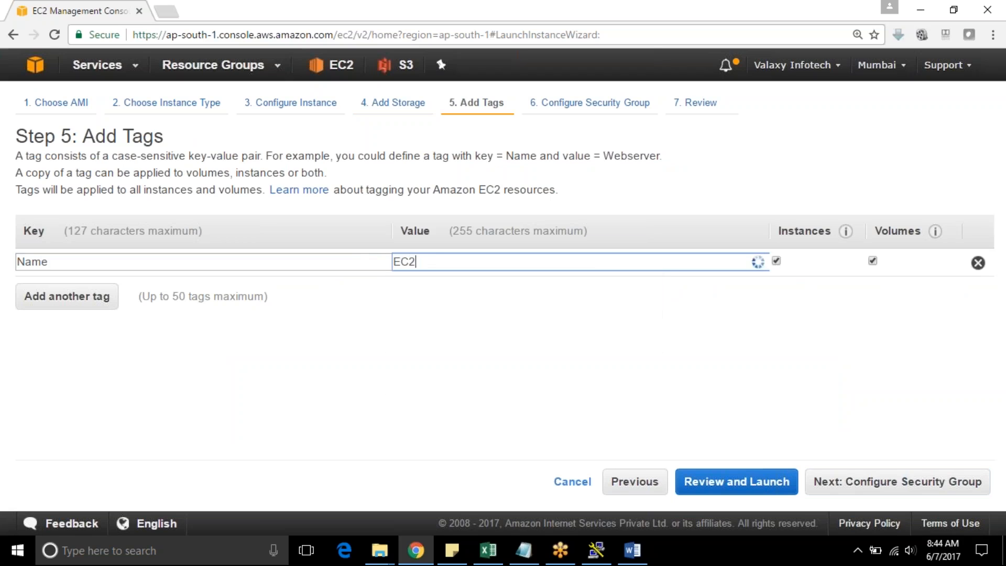
text(Instnace)
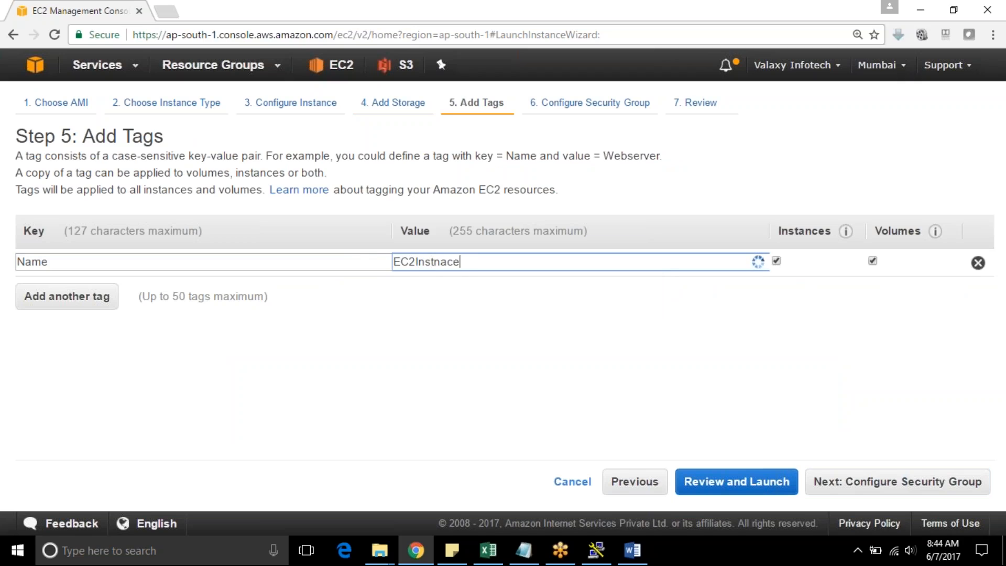
text(_fF)
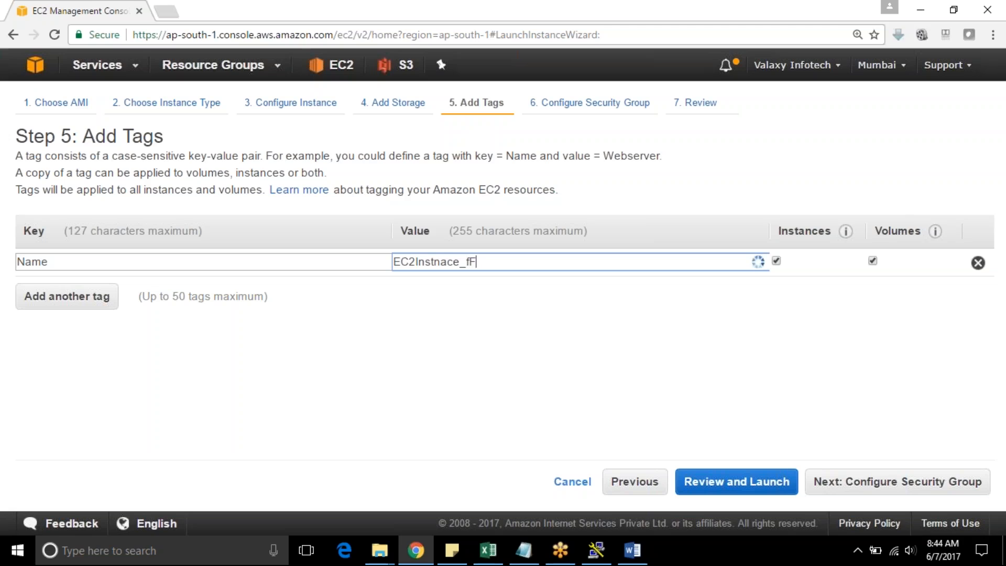
key(Backspace)
text(or_ROle)
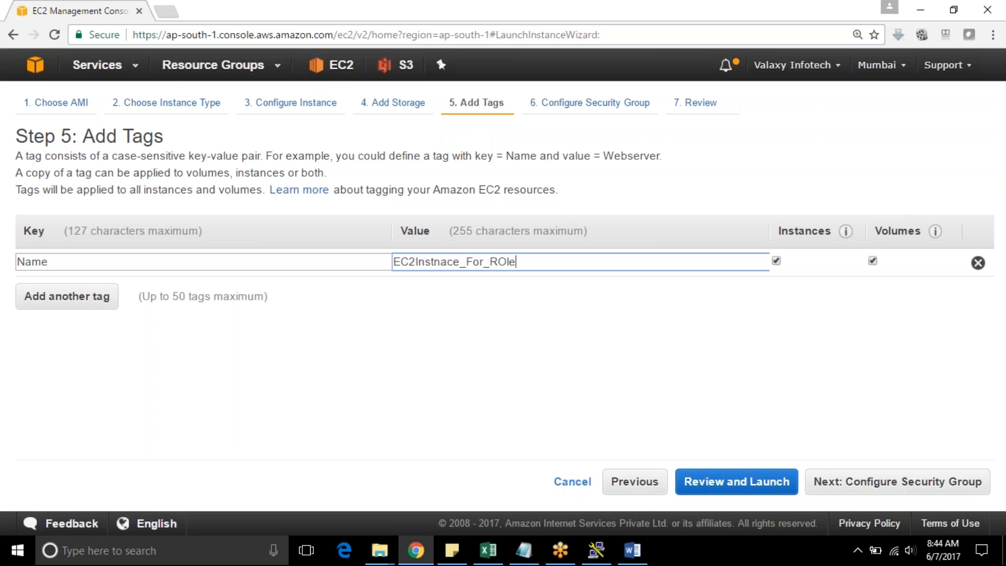
text(Role)
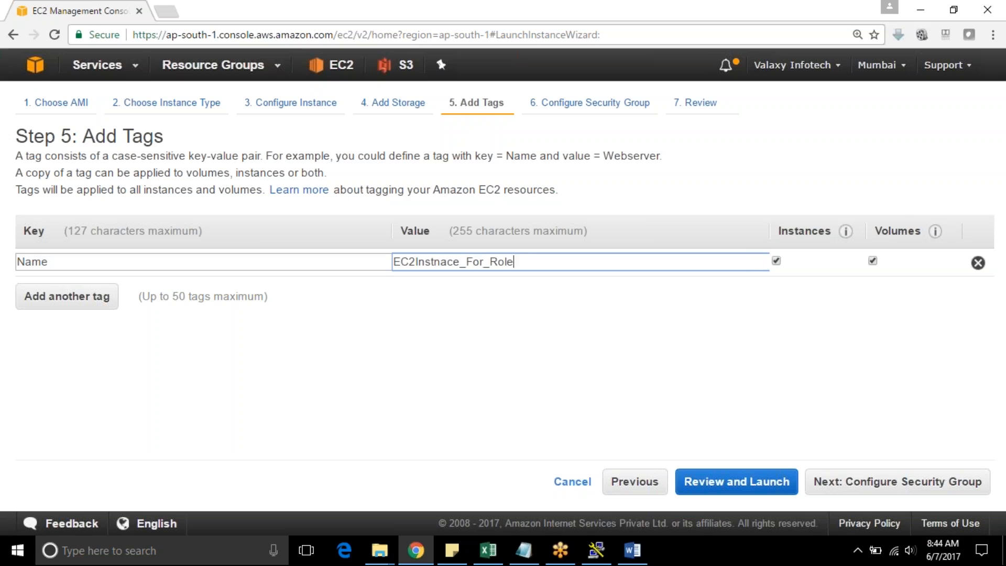
text(s_T)
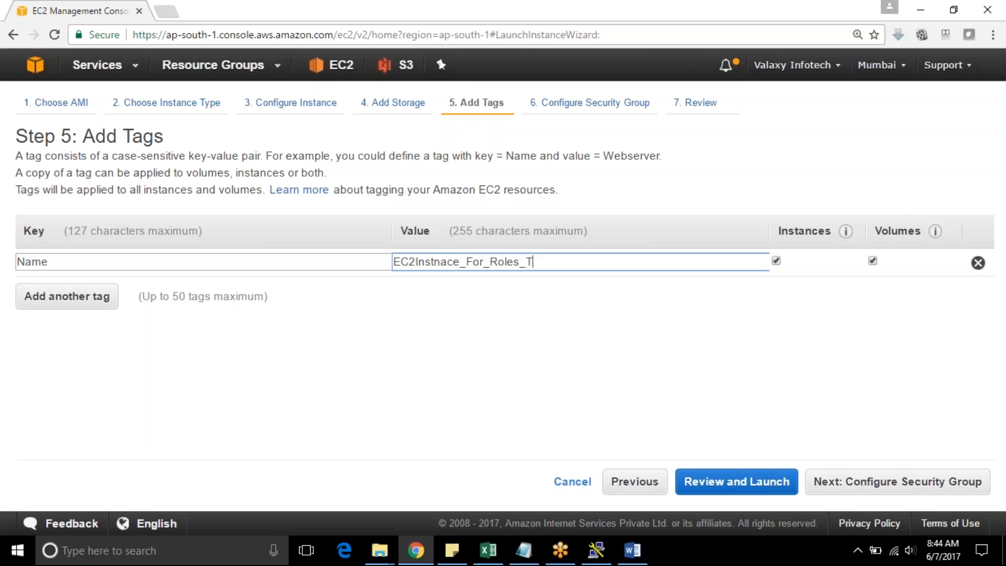
text(est)
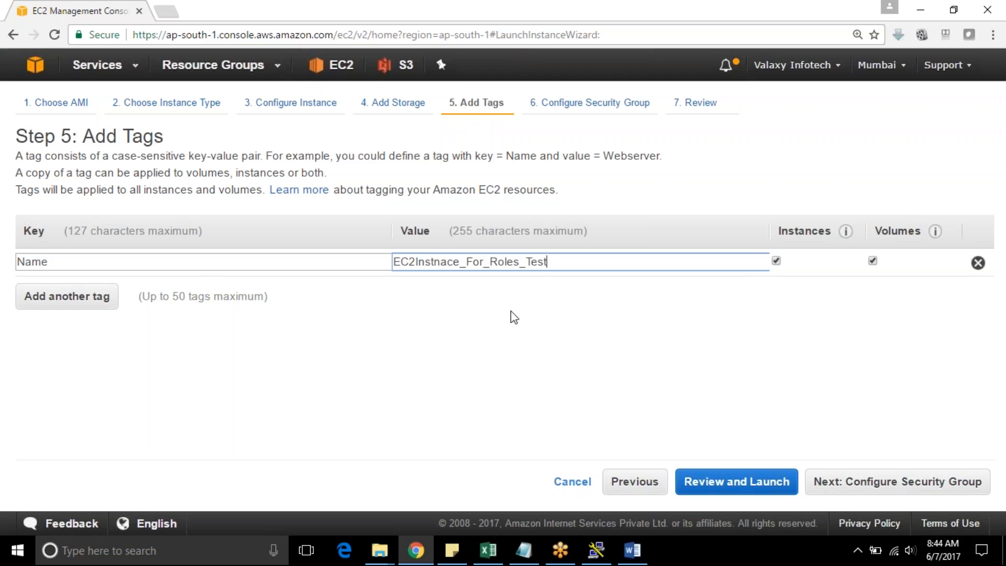
click(897, 481)
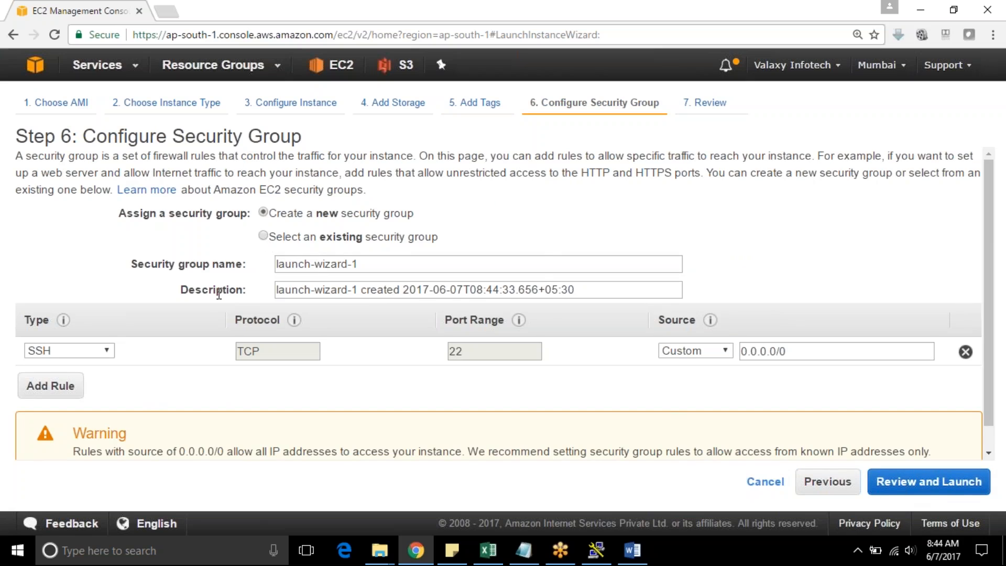
Review and launch with the MumbaiKey key pair acknowledged, then view the instances list
click(927, 481)
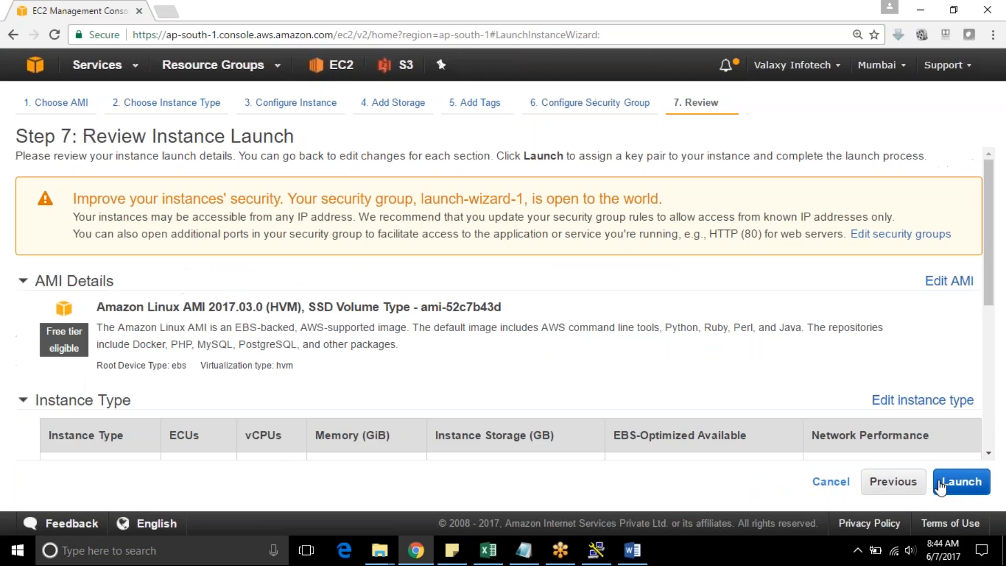
mouse_move(961, 481)
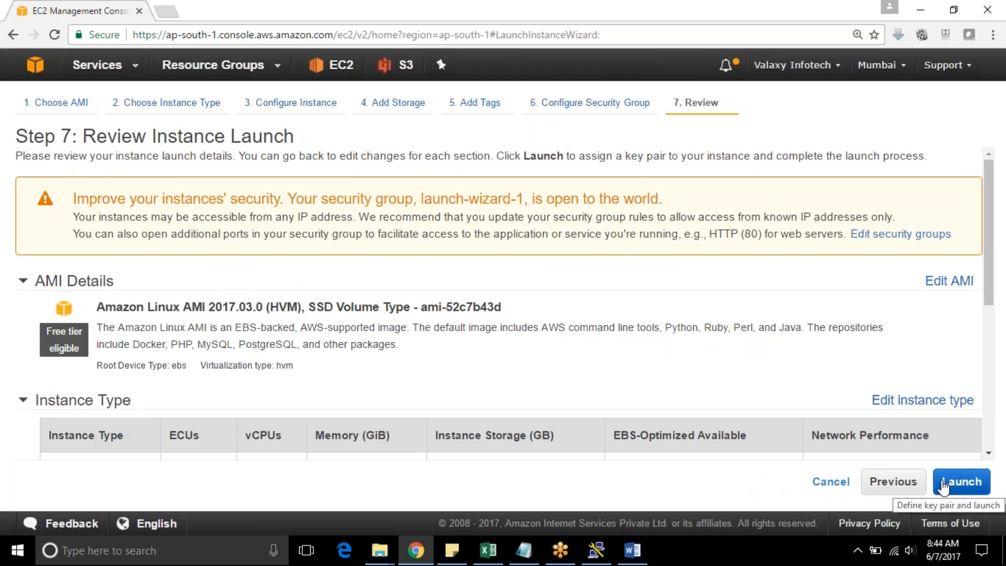
click(961, 481)
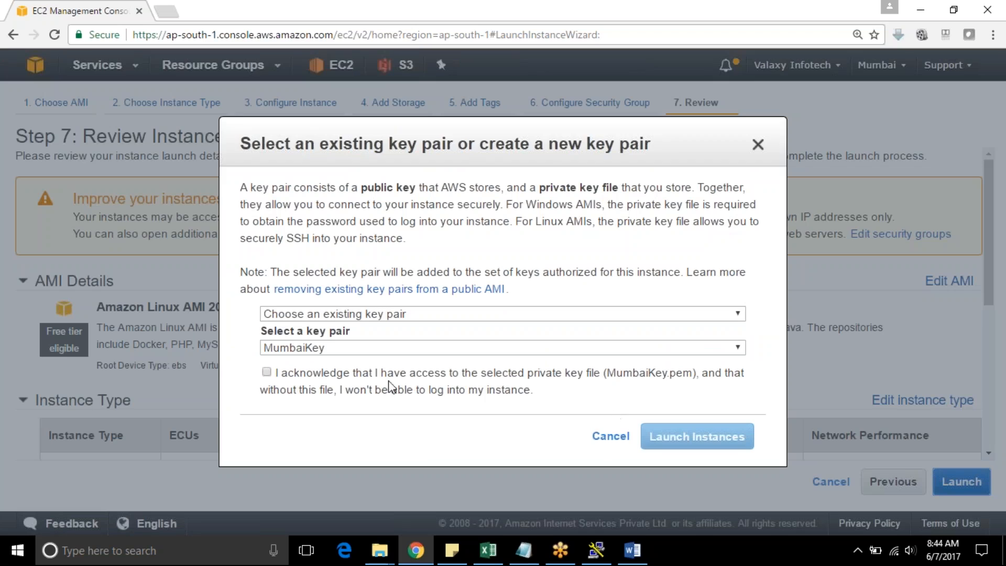
click(268, 372)
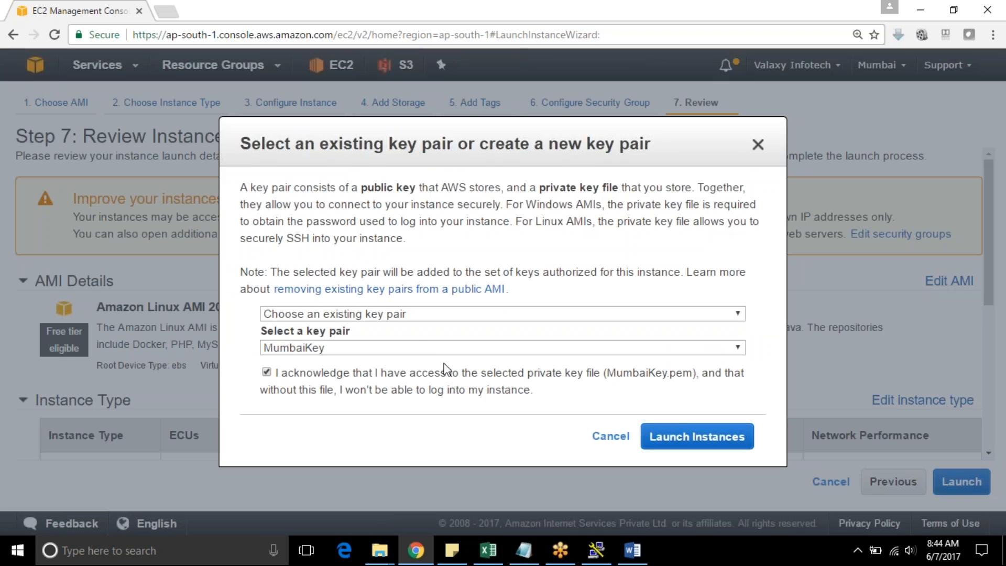
click(696, 436)
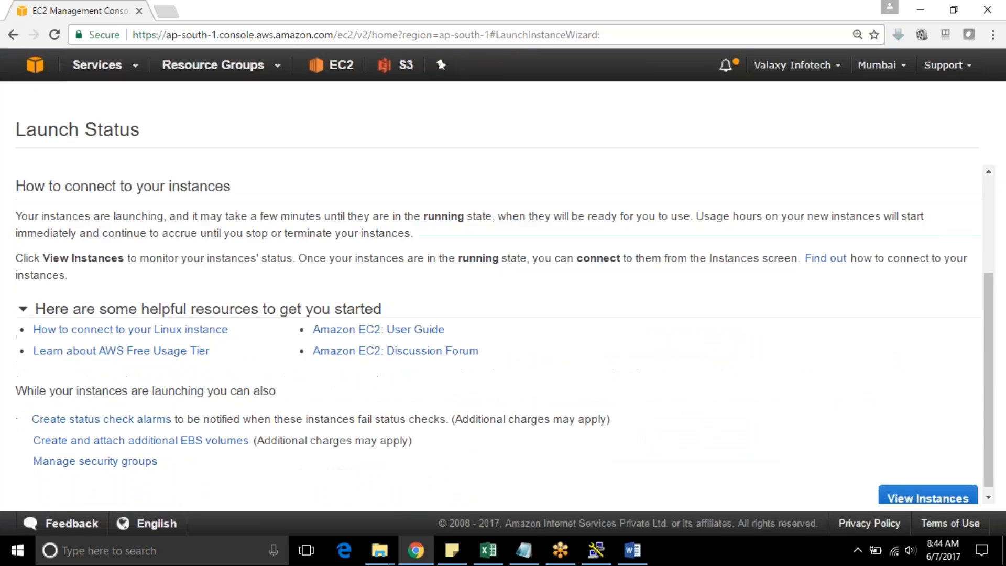
click(926, 498)
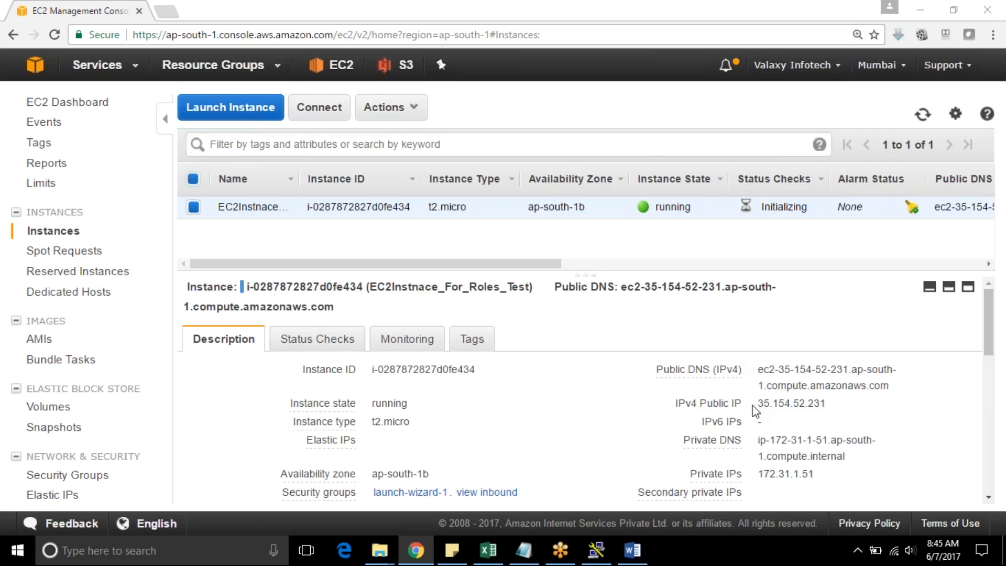
mouse_move(910, 133)
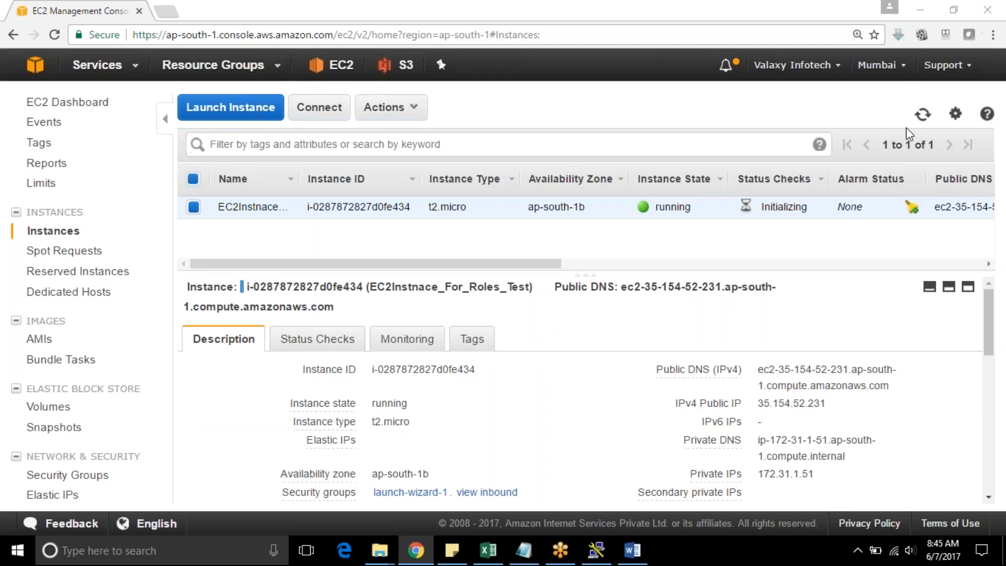
Select the instance's public IP 35.154.52.231 and bring up PuTTY
double_click(792, 402)
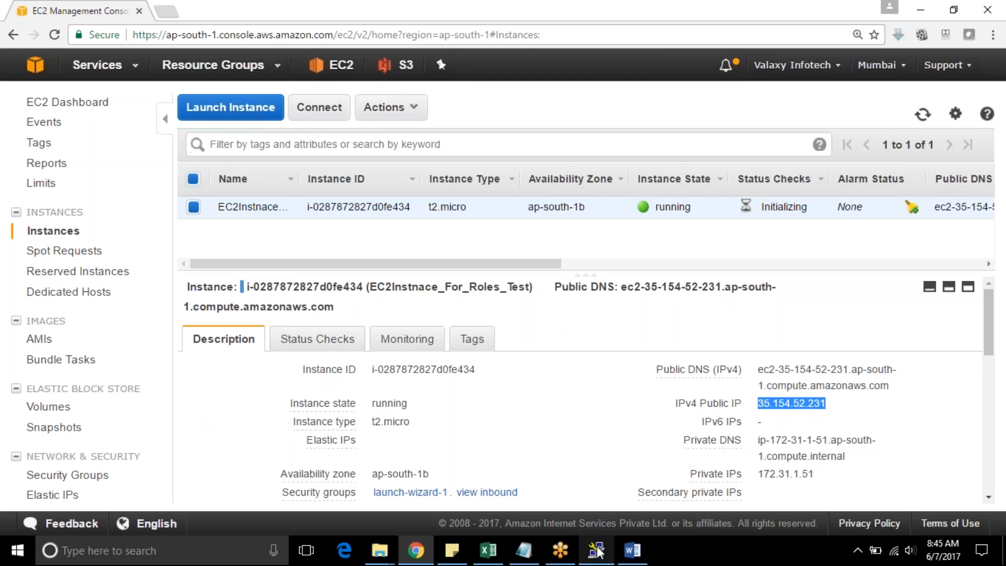
click(597, 550)
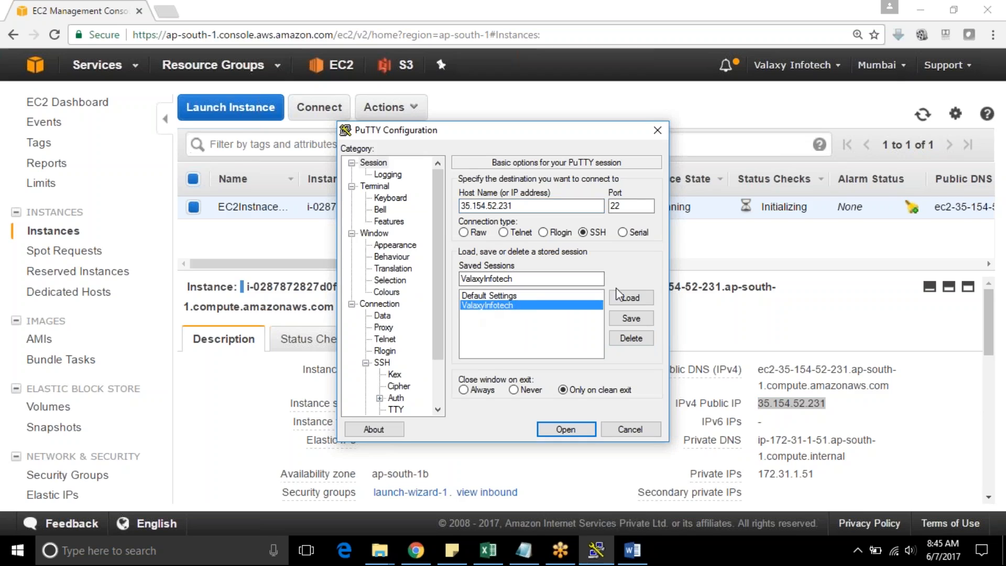
Start the SSH session, log in as ec2-user and become root with 'sudo su -'
click(531, 206)
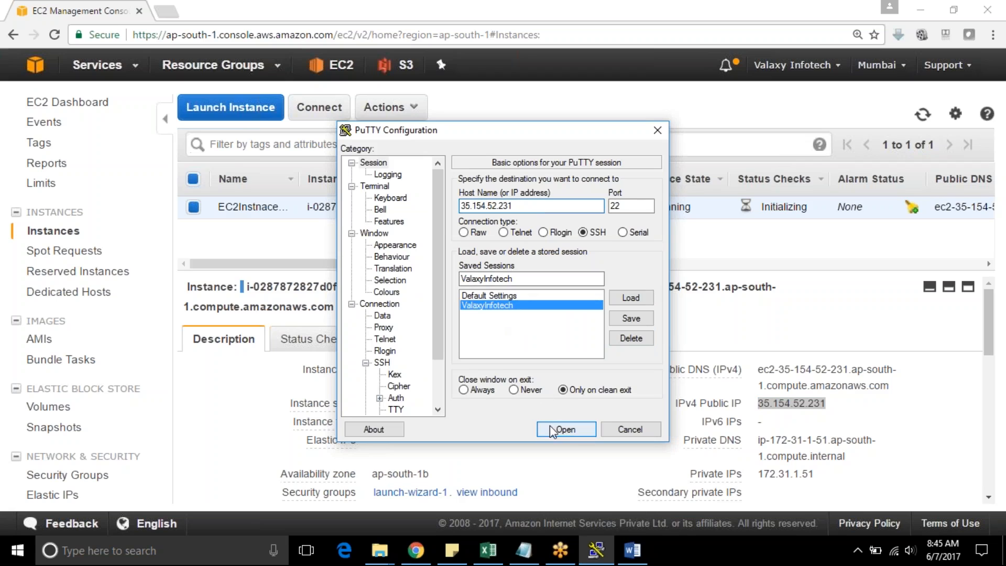
click(565, 428)
text(e)
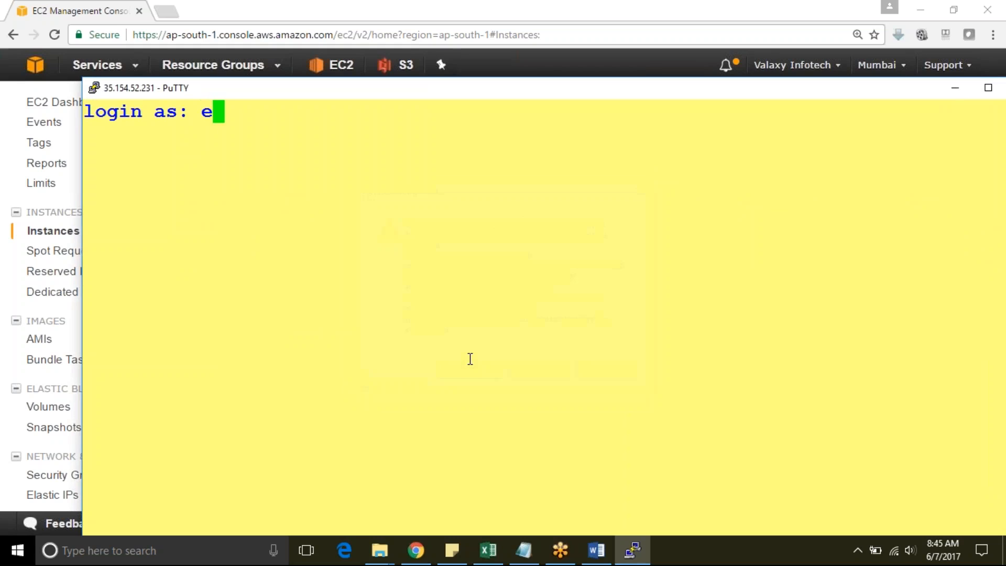
text(c2-user)
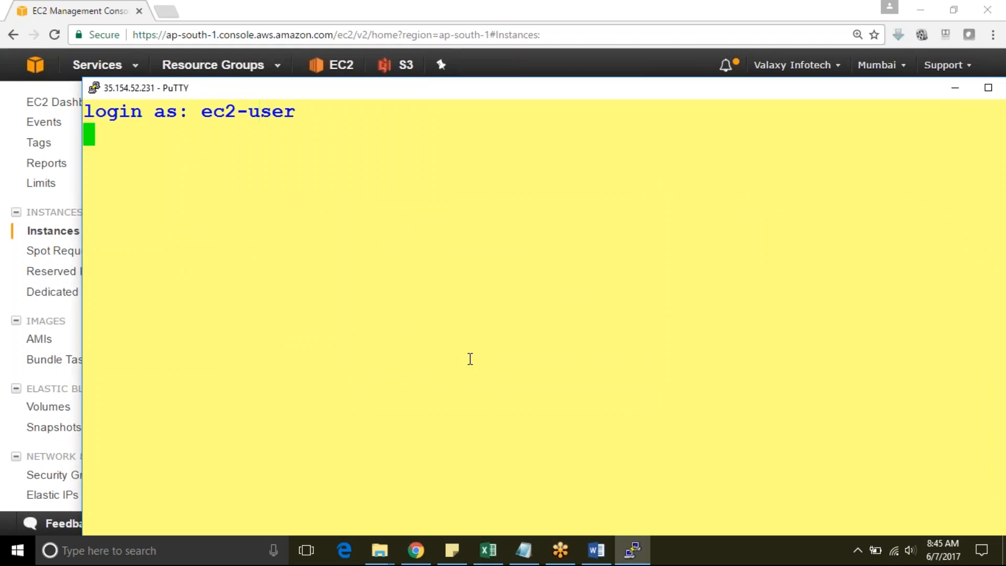
text(sudo su)
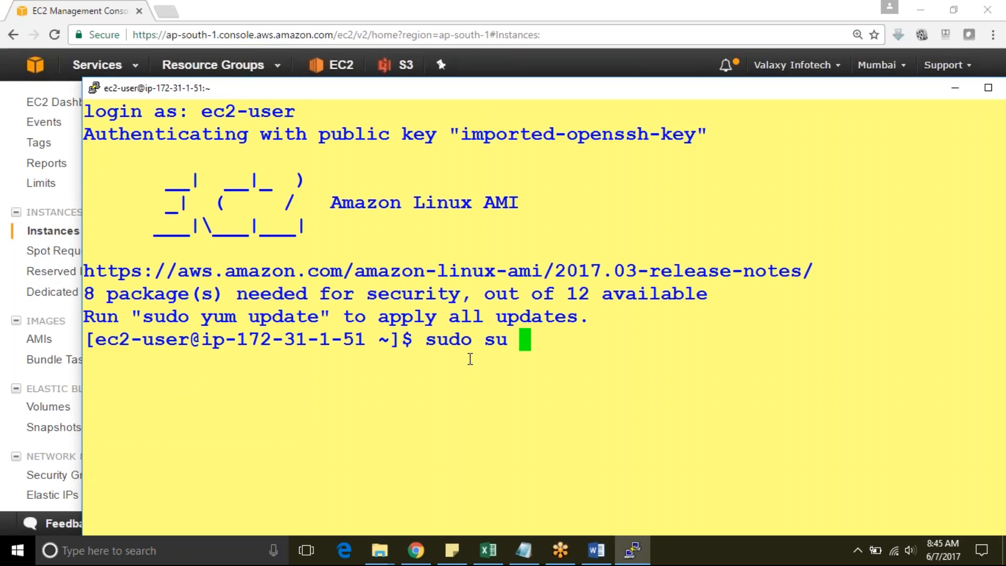
key(enter)
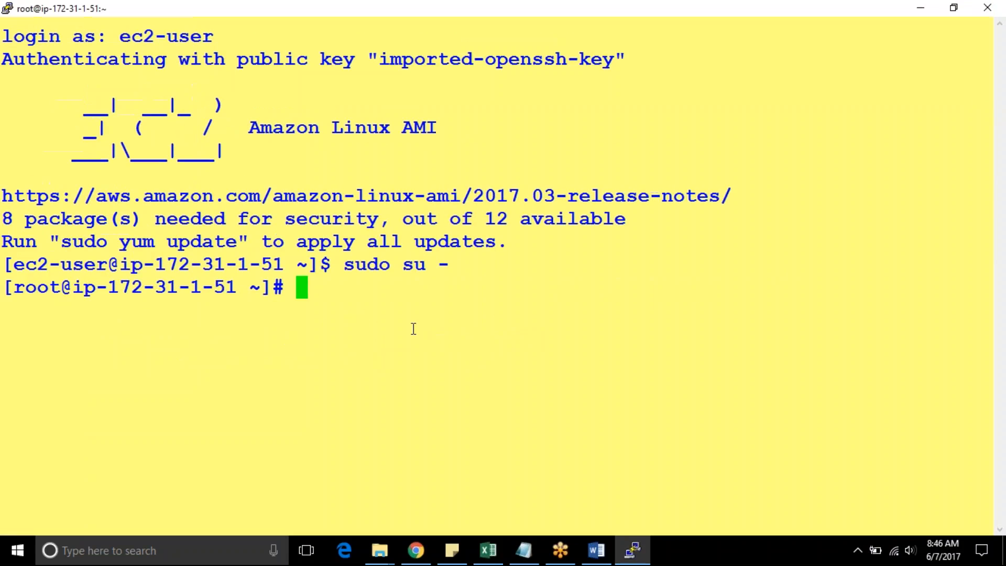
Run 'aws s3 ls' and highlight the listed buckets rgvproject, valaxyinfotech and valaxywebsites
text(aws)
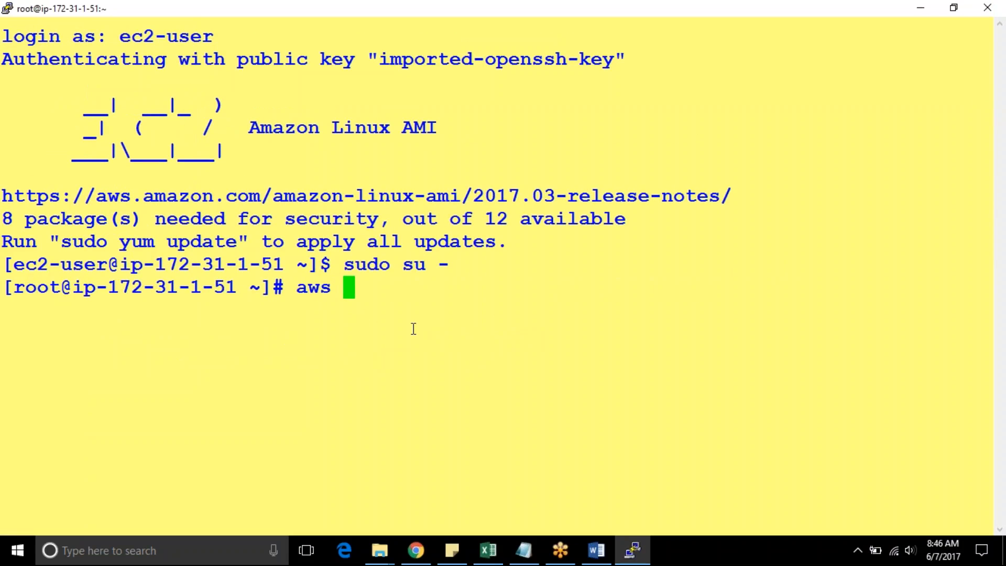
text(s3 ls)
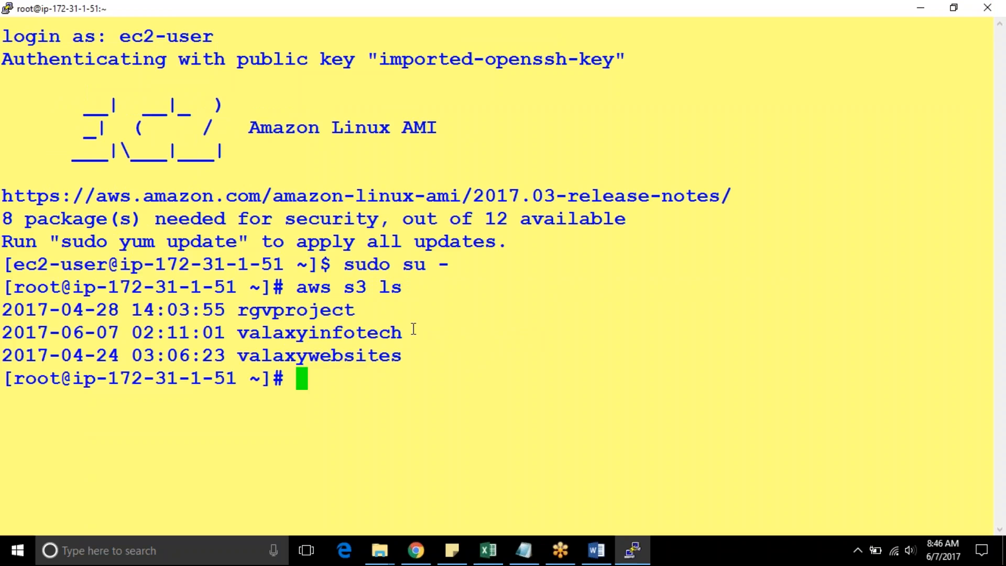
drag(58, 309, 401, 355)
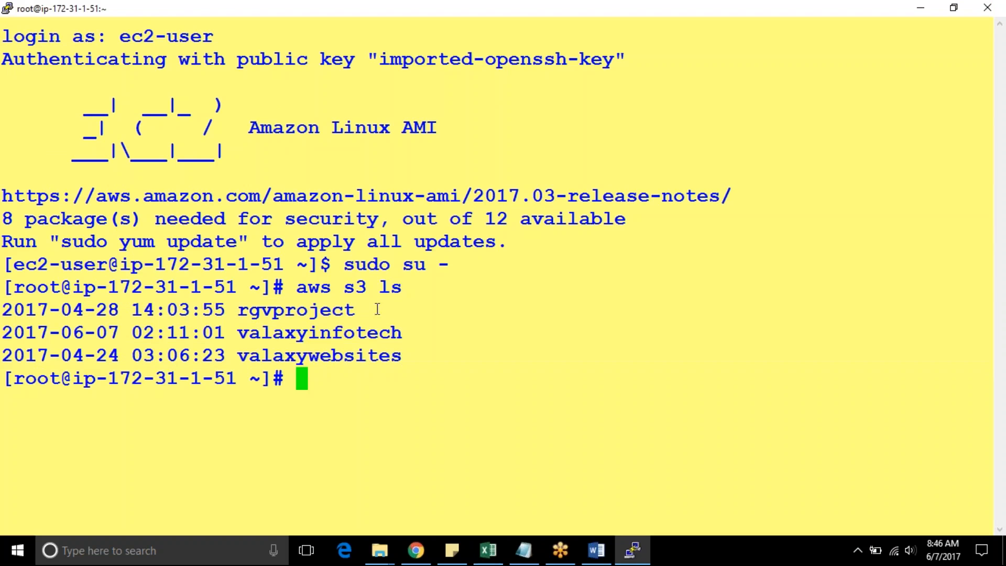
drag(3, 309, 401, 356)
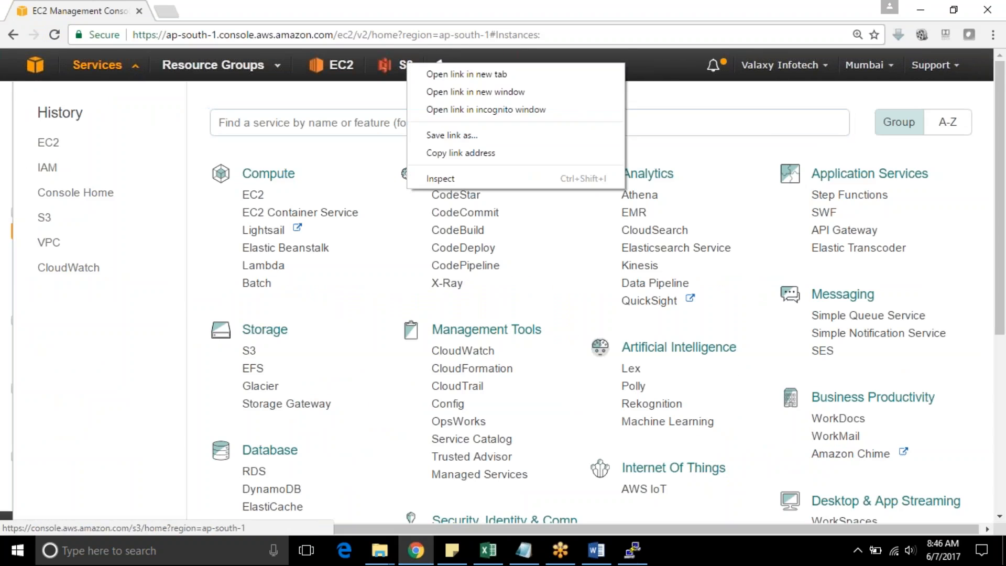
Open the S3 console in a new browser tab from the Services menu
click(467, 73)
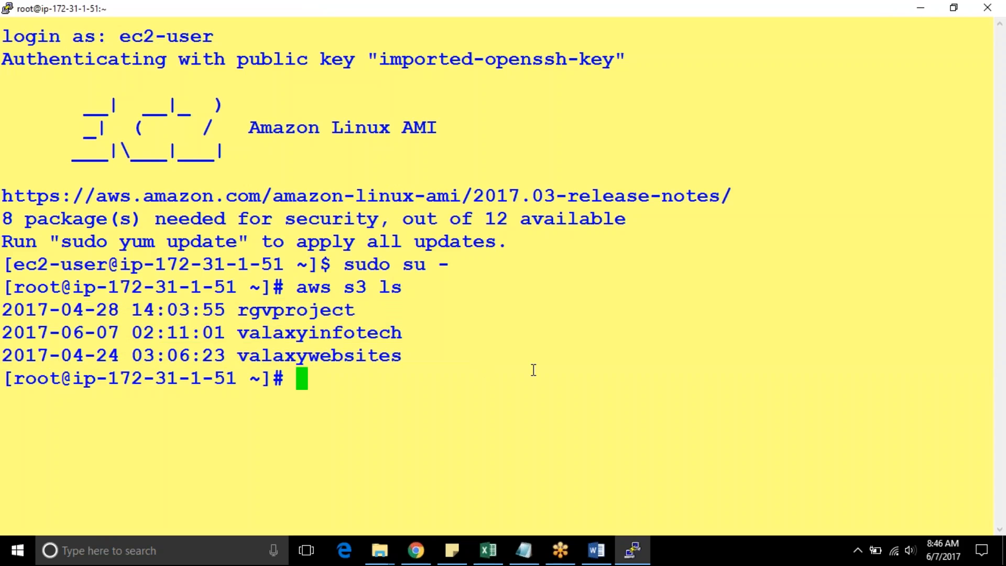
Run 'aws s3 mb valaxyinfotech01', which fails with an invalid argument error
text(aws)
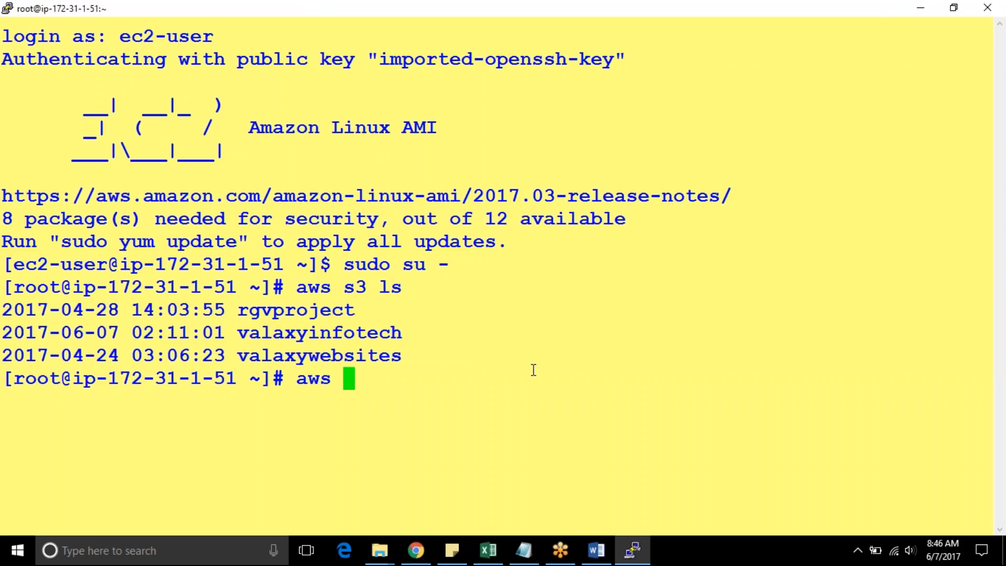
text(s3)
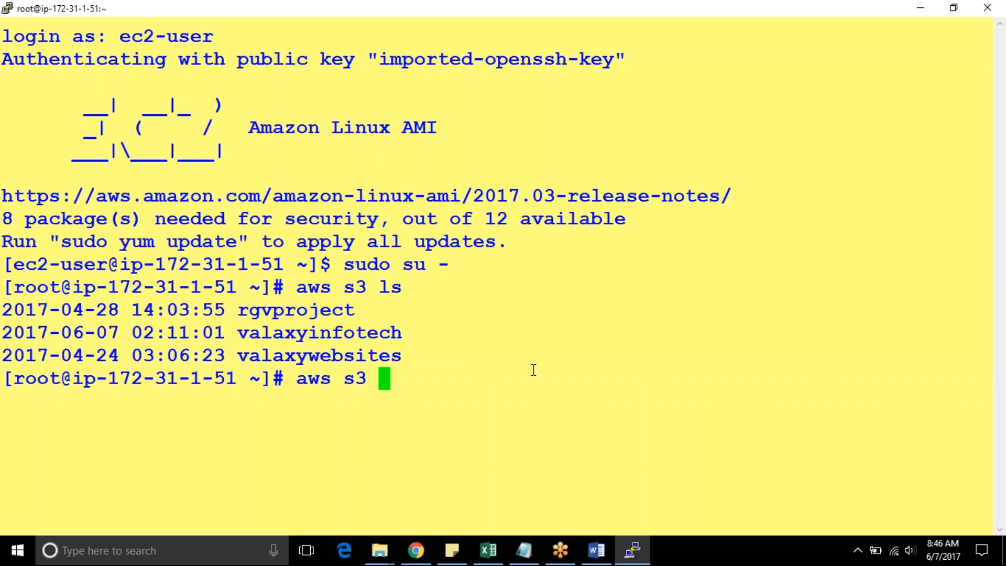
text(mb)
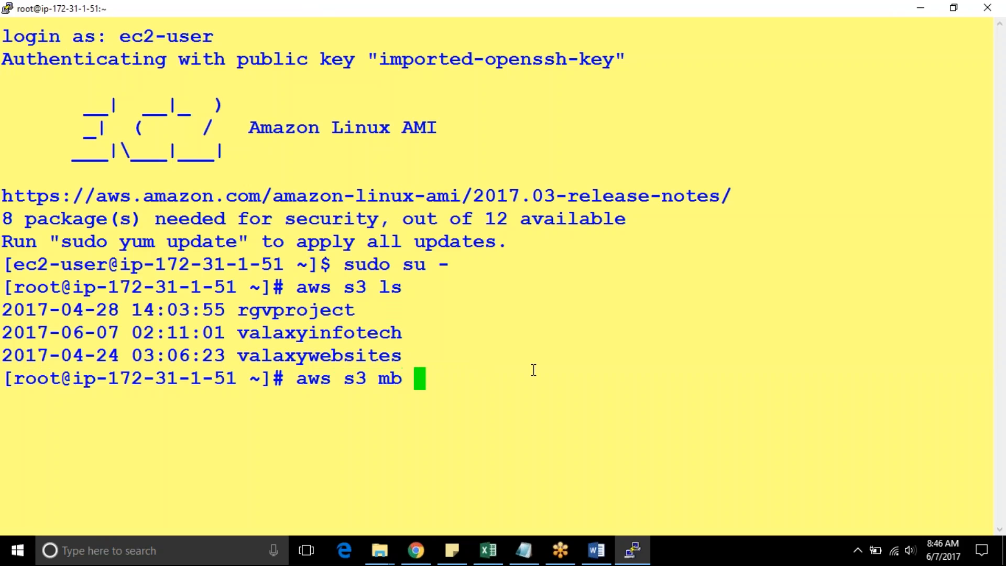
text(v)
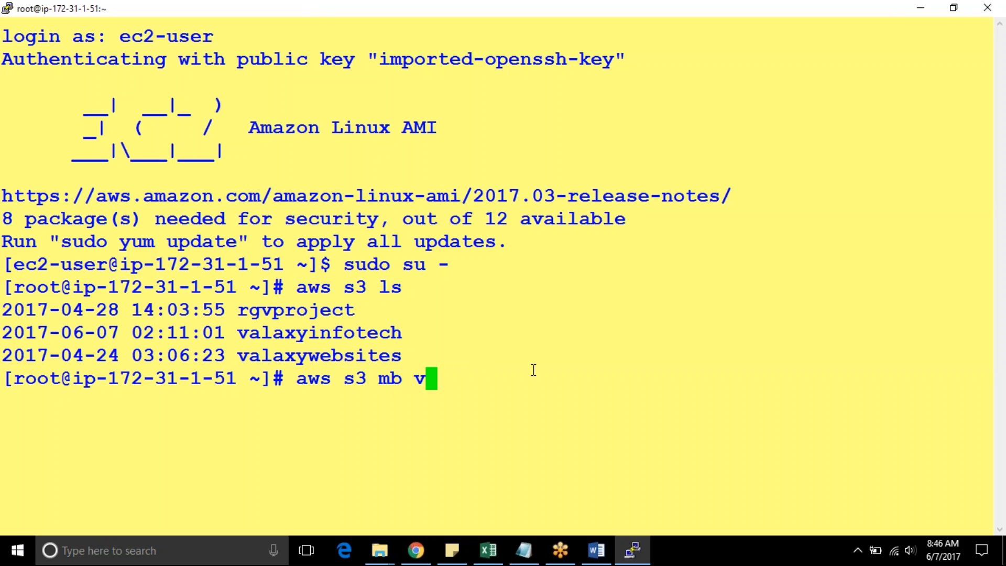
text(alaxyinfote)
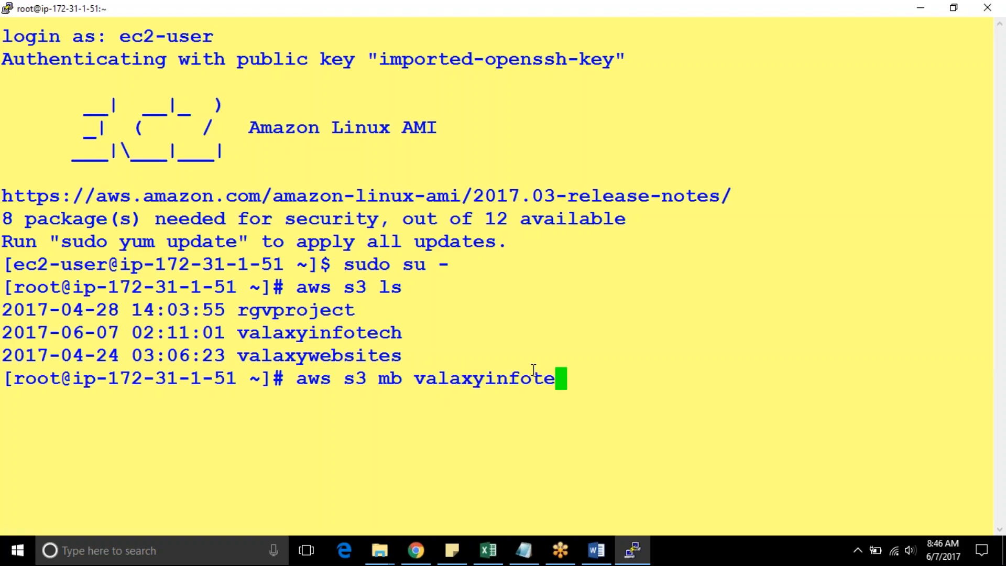
text(ch)
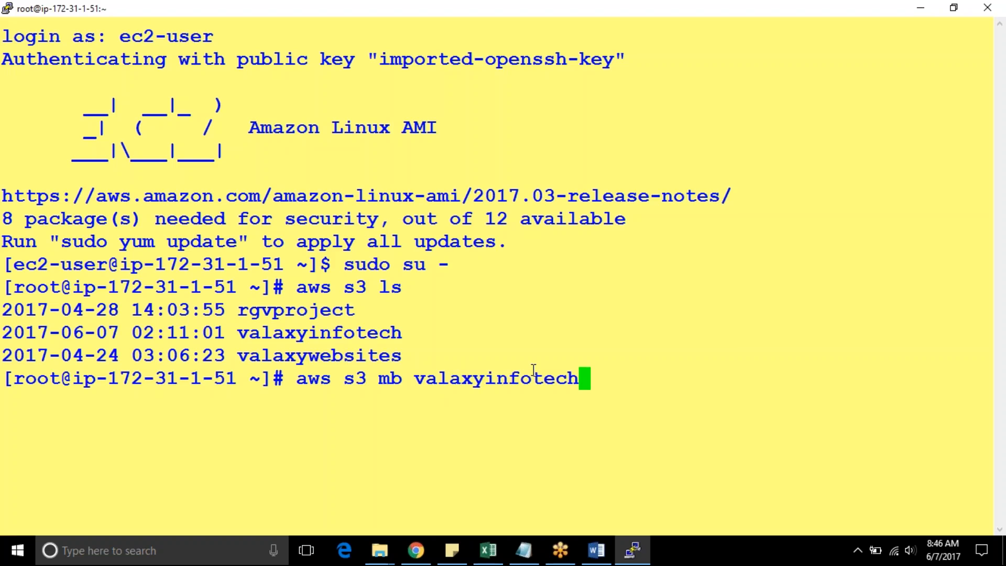
text(01)
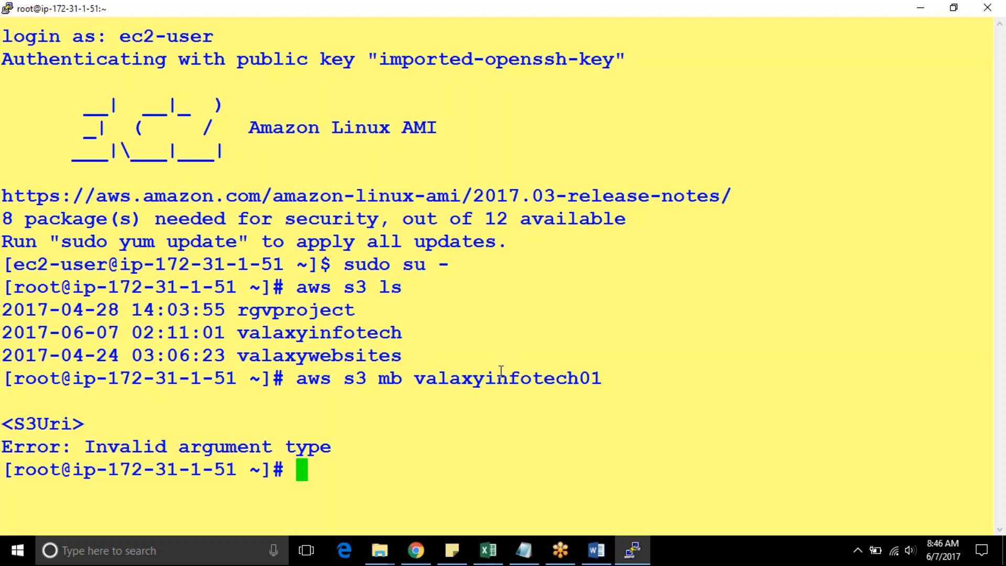
Retry with the prefix, running 'aws s3 mb s3://valaxyinfotech01' to create the bucket
drag(295, 379, 414, 379)
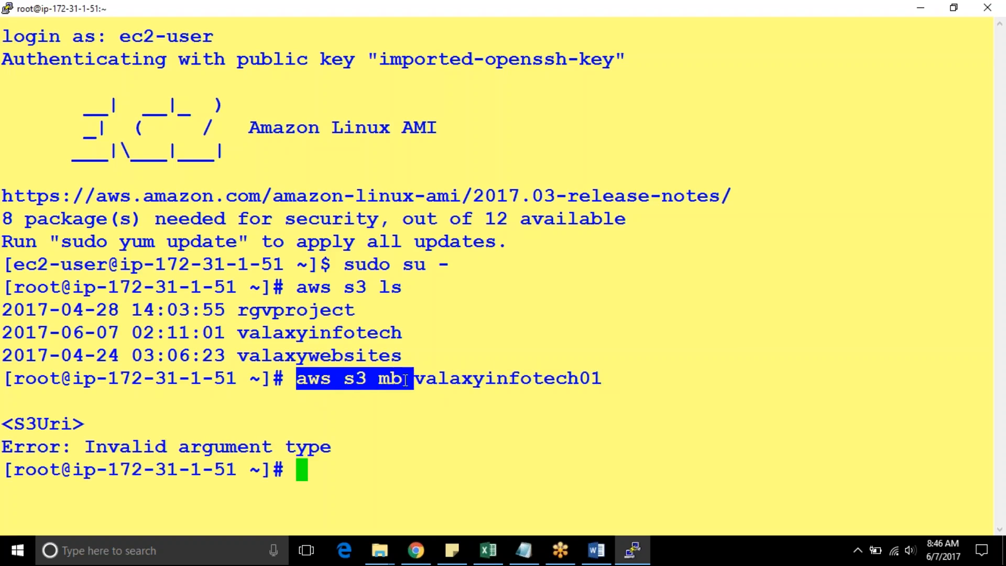
text(aws s3 mb s3)
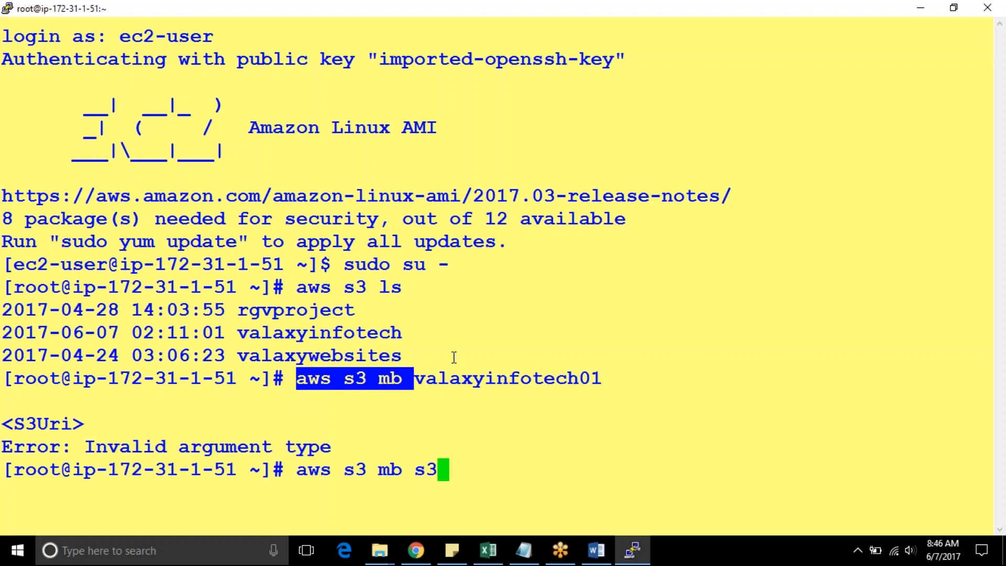
text(://)
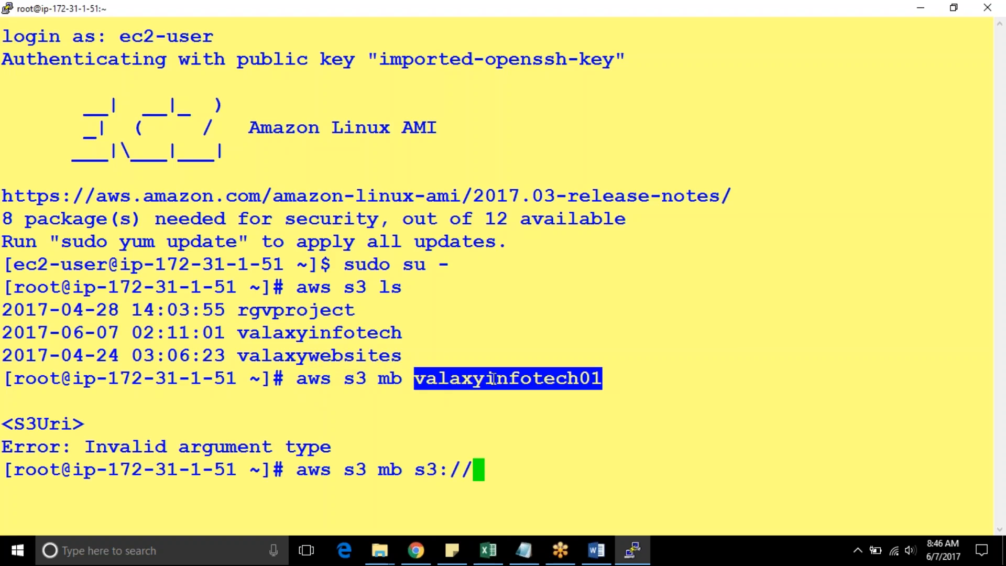
text(valaxyinfotech01)
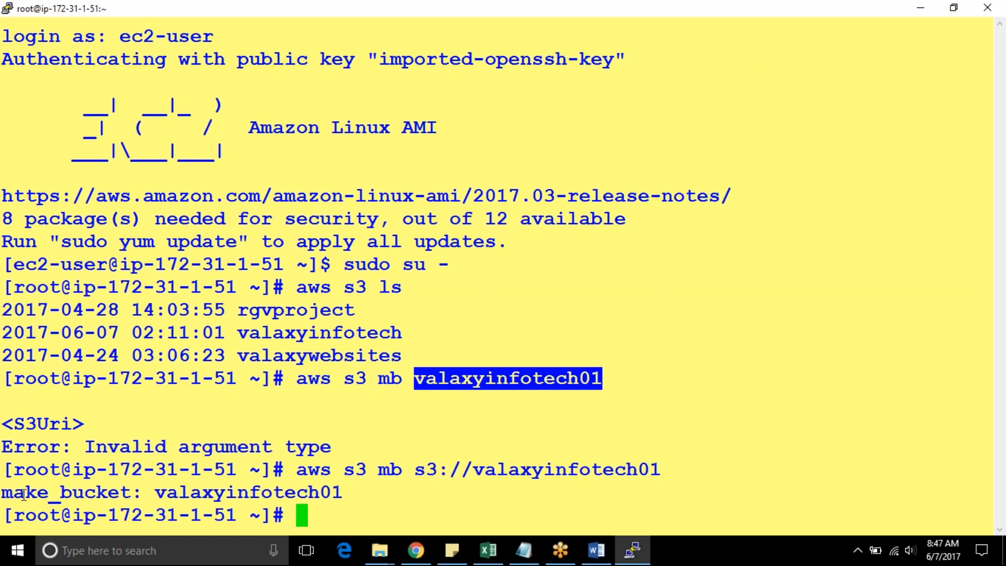
mouse_move(763, 85)
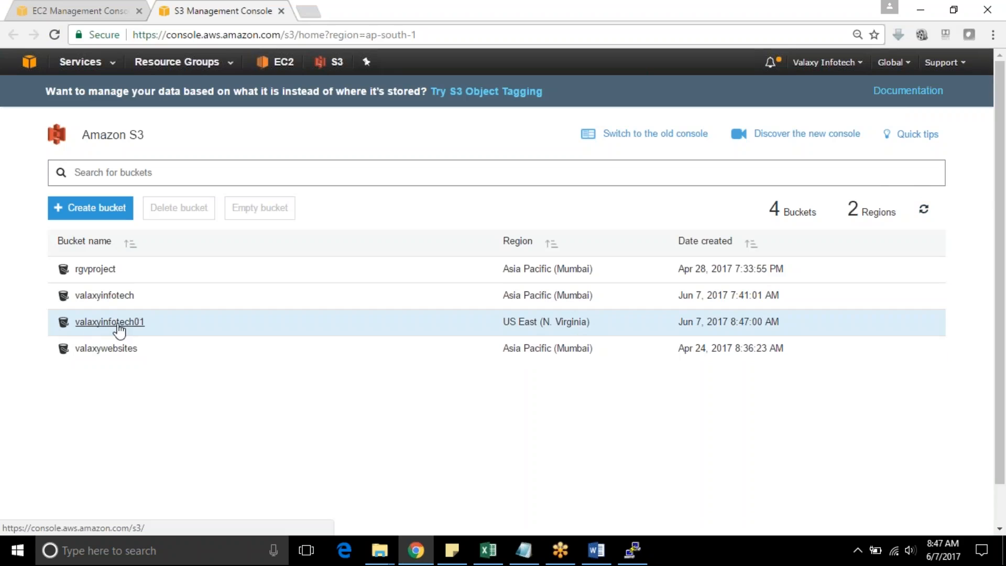
mouse_move(638, 533)
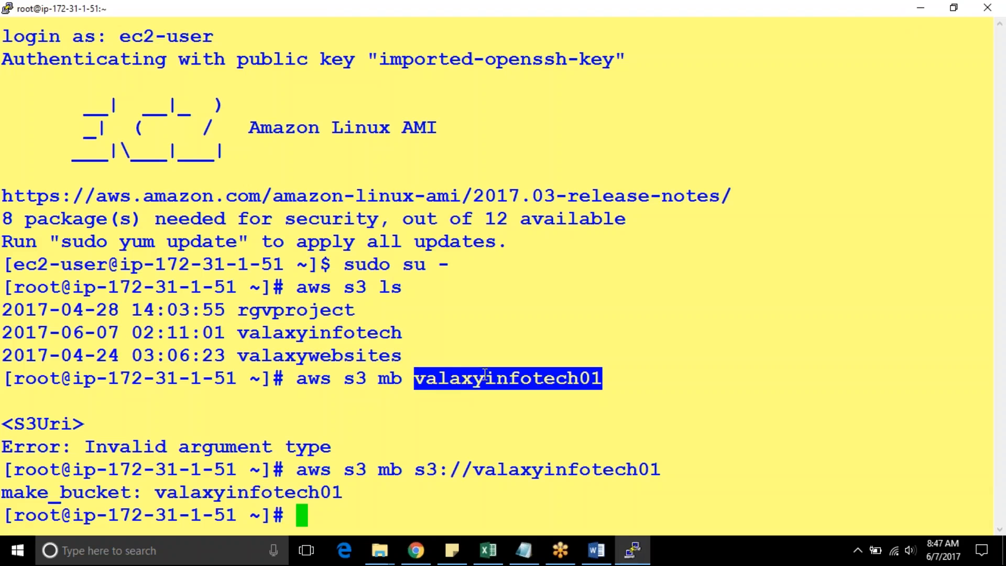
Run 'aws s3 rb' on valaxyinfotech01 to remove the bucket from the instance
text(aws s3 r)
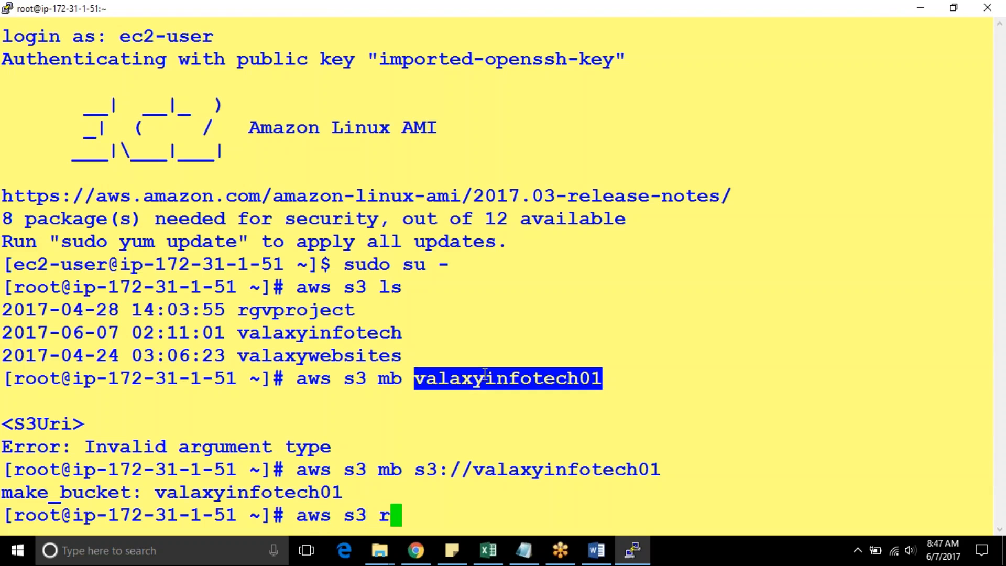
text(b)
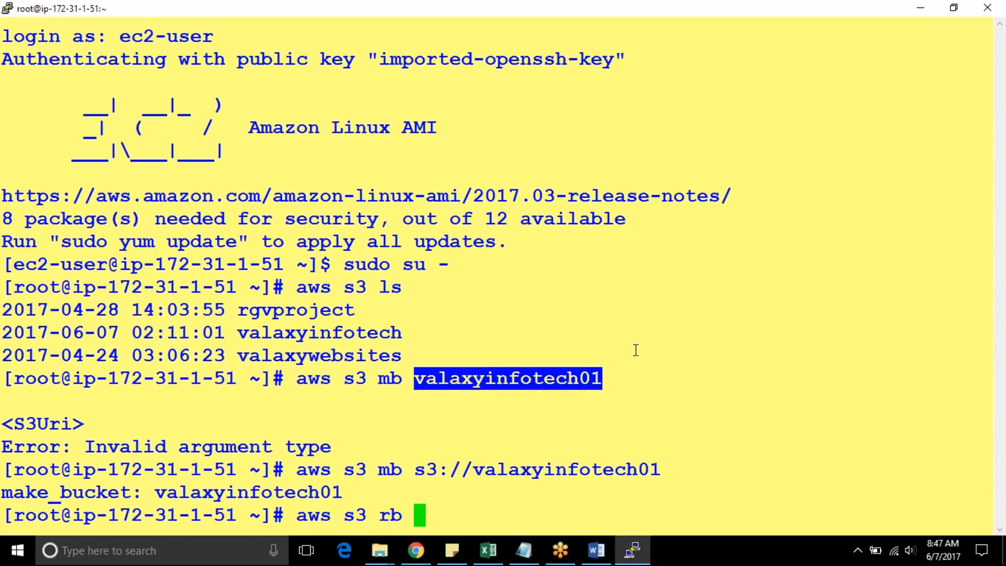
text(valaxyinfotech01)
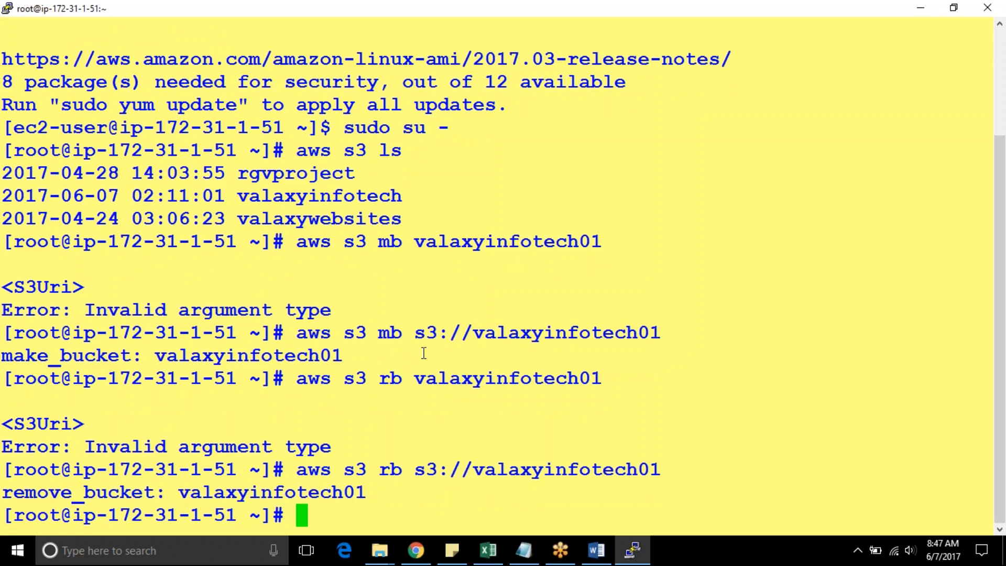
mouse_move(439, 223)
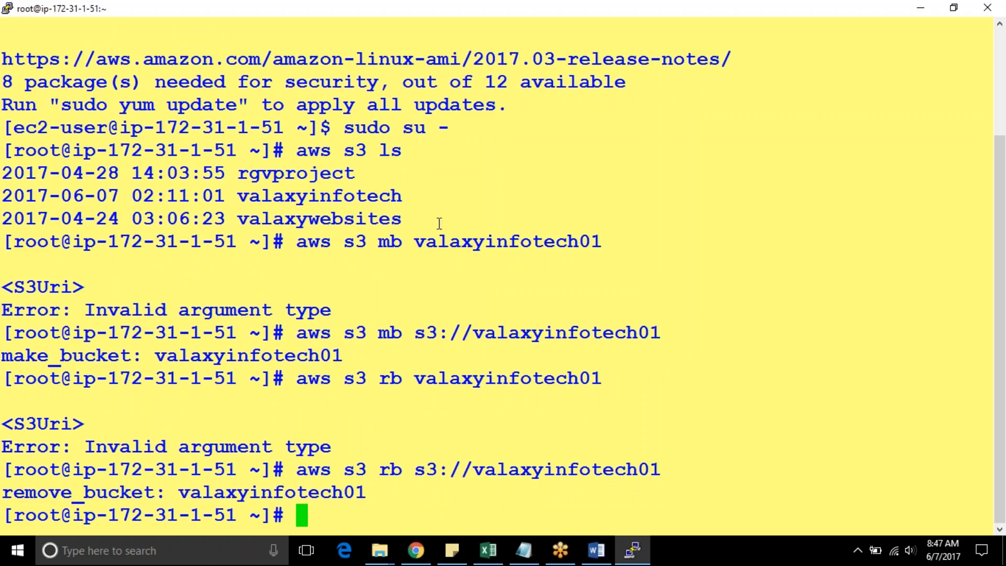
double_click(313, 241)
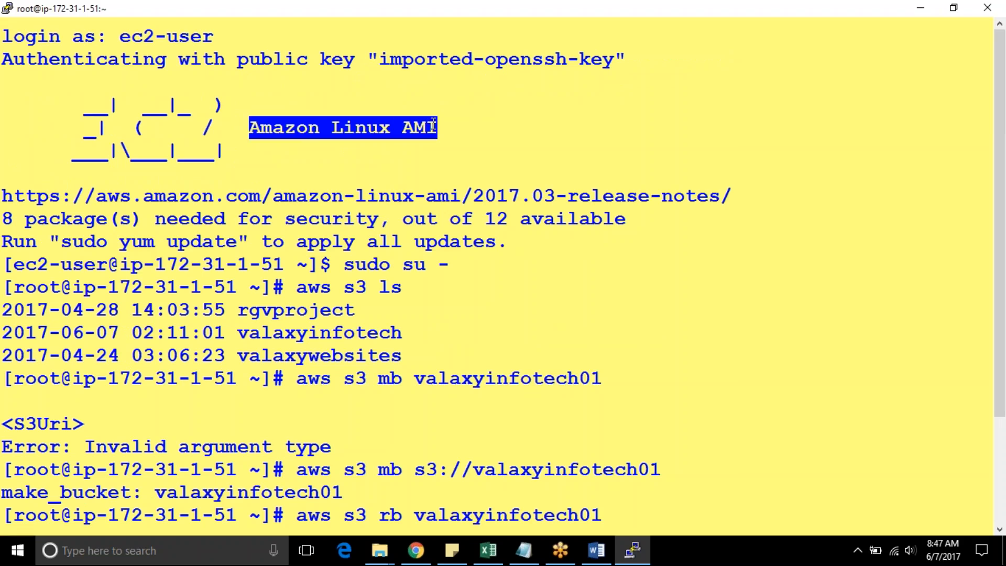
mouse_move(462, 182)
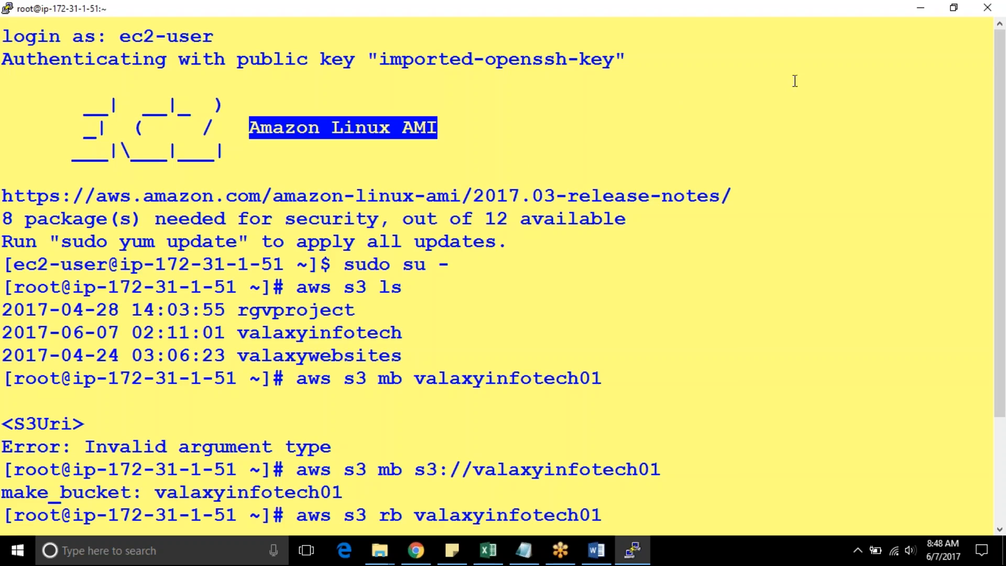
mouse_move(863, 24)
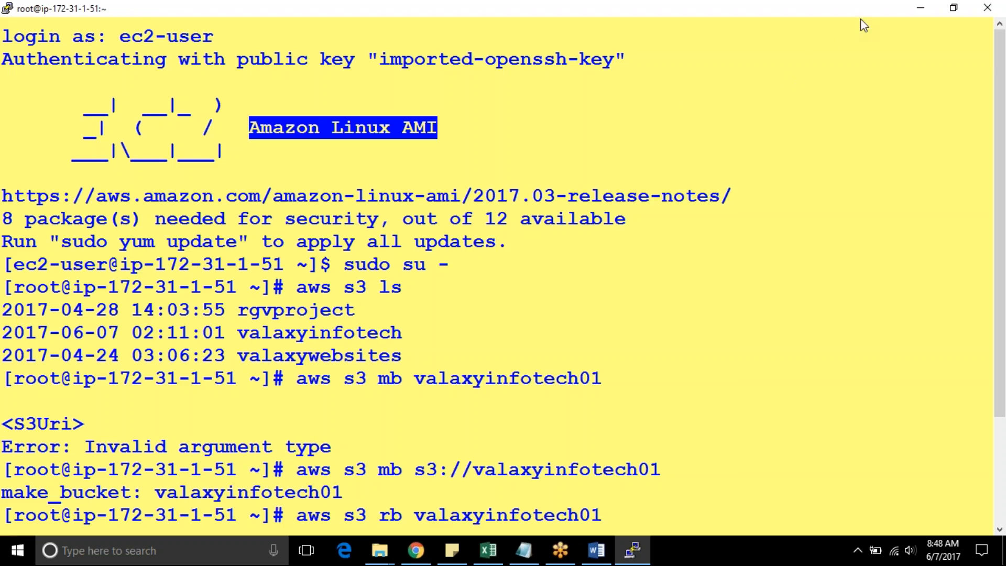